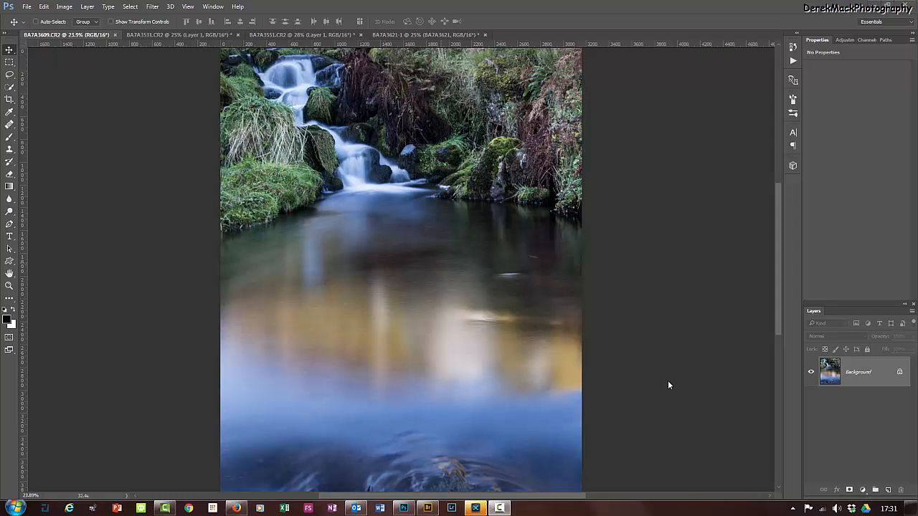
# - Bring up Adobe Bridge on the Skye 2016 GWC shoot with BA7A3468, BA7A3470 and BA7A3475 selected
pyautogui.click(427, 509)
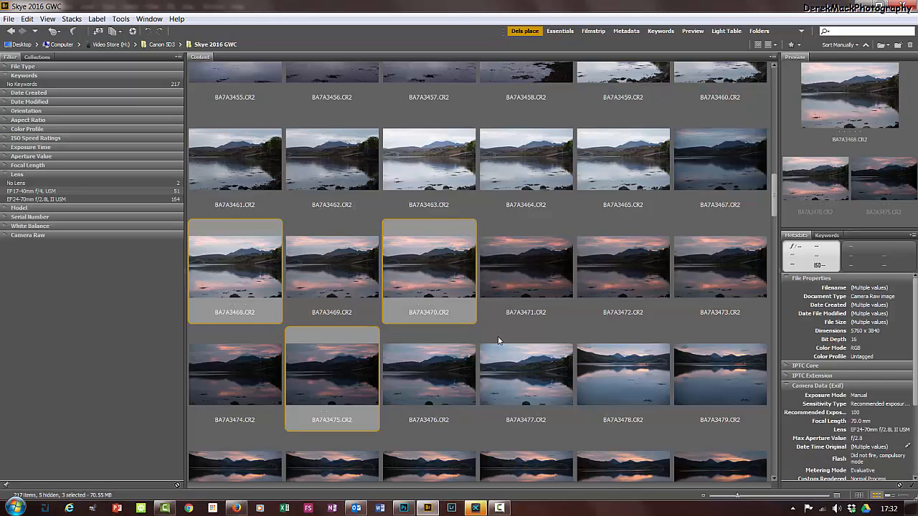
pyautogui.moveTo(148, 274)
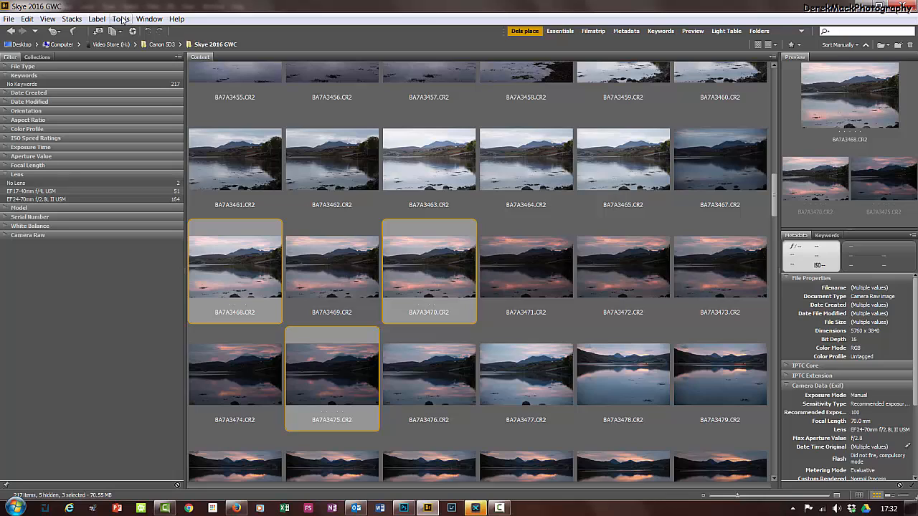
# - Send the three selected exposures to Photoshop via Tools > Photoshop > Merge to HDR Pro
pyautogui.click(121, 19)
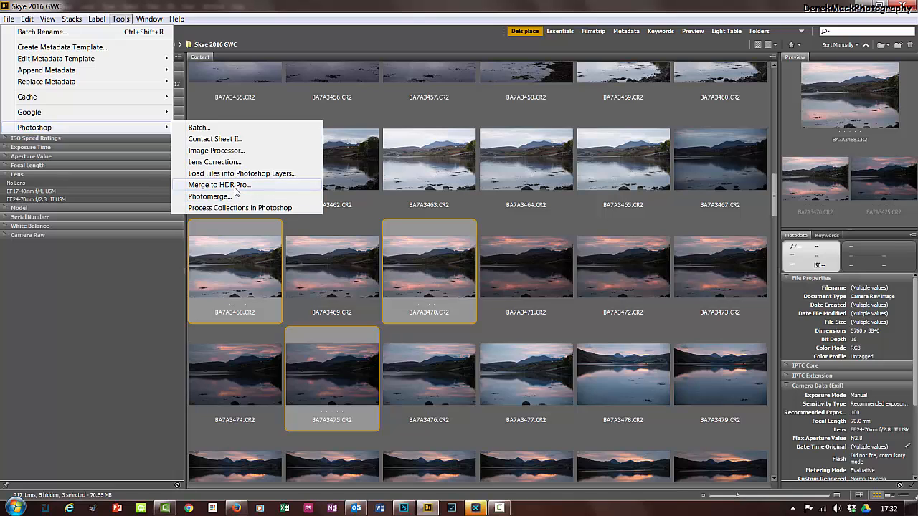
pyautogui.moveTo(248, 191)
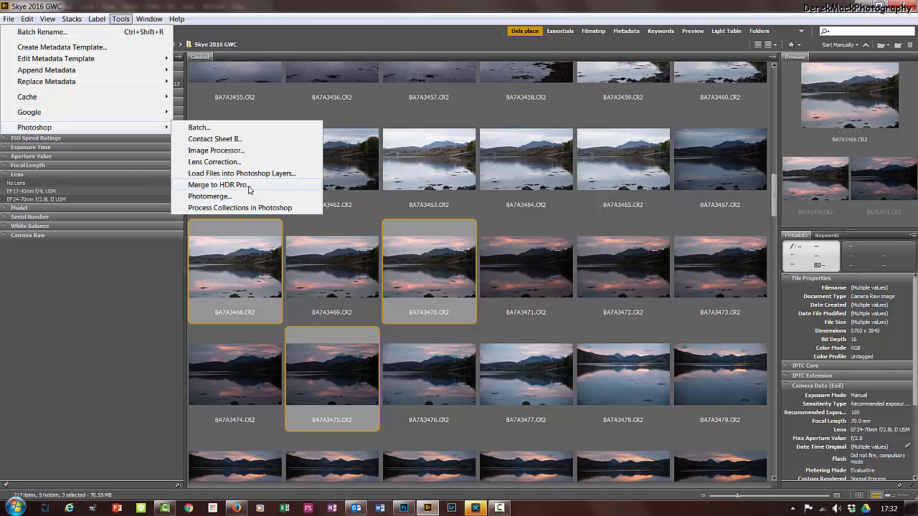
pyautogui.click(217, 185)
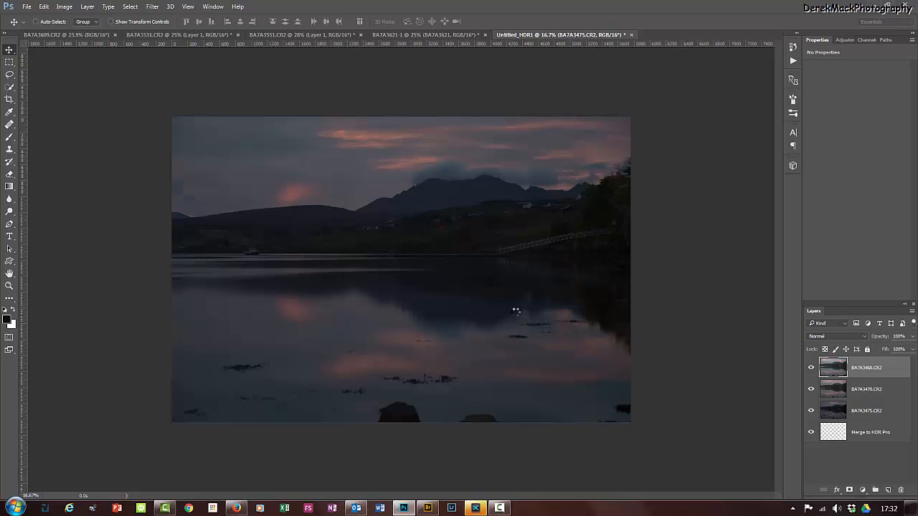
pyautogui.moveTo(473, 256)
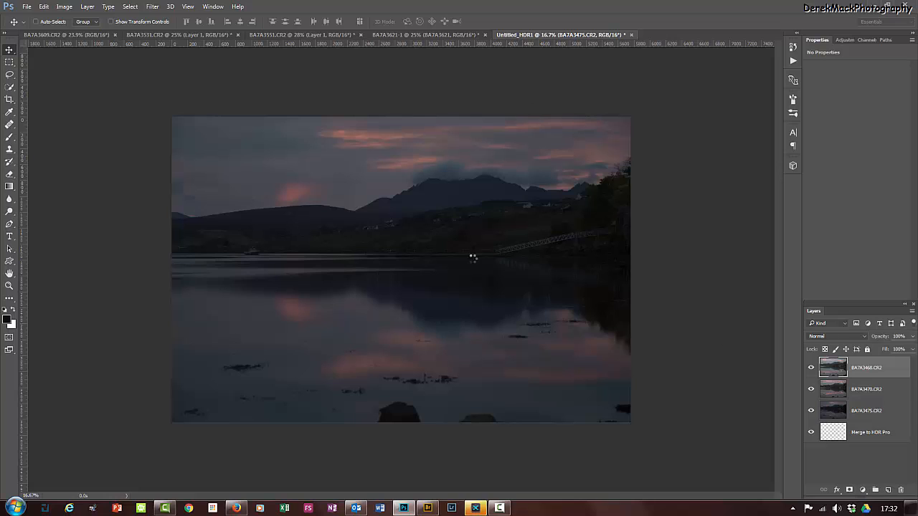
pyautogui.moveTo(690, 282)
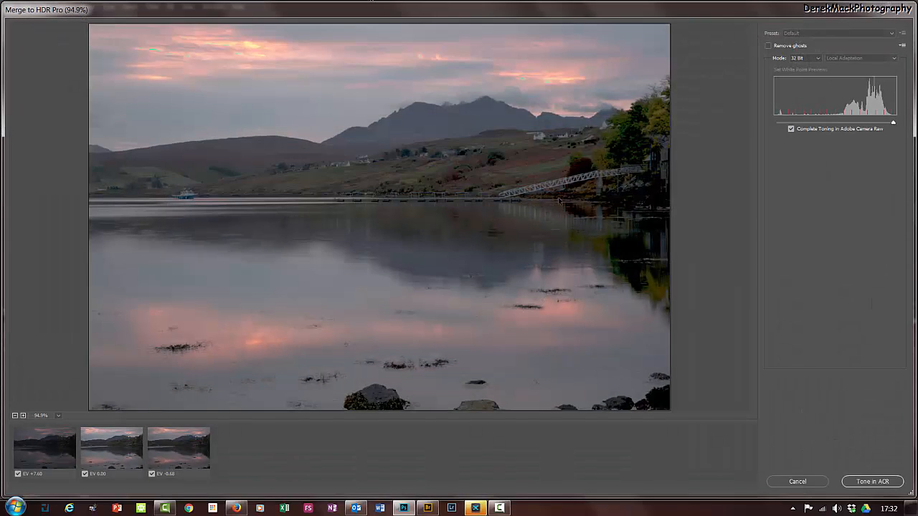
pyautogui.moveTo(411, 61)
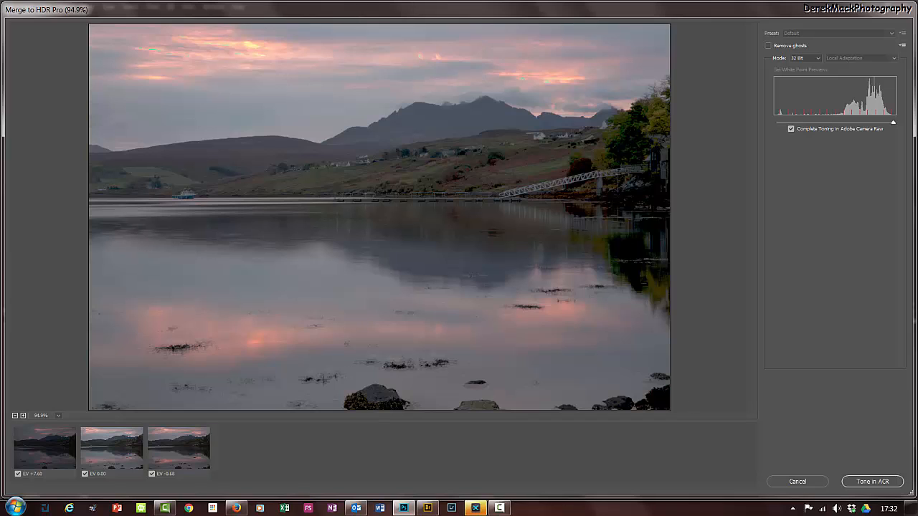
pyautogui.moveTo(769, 45)
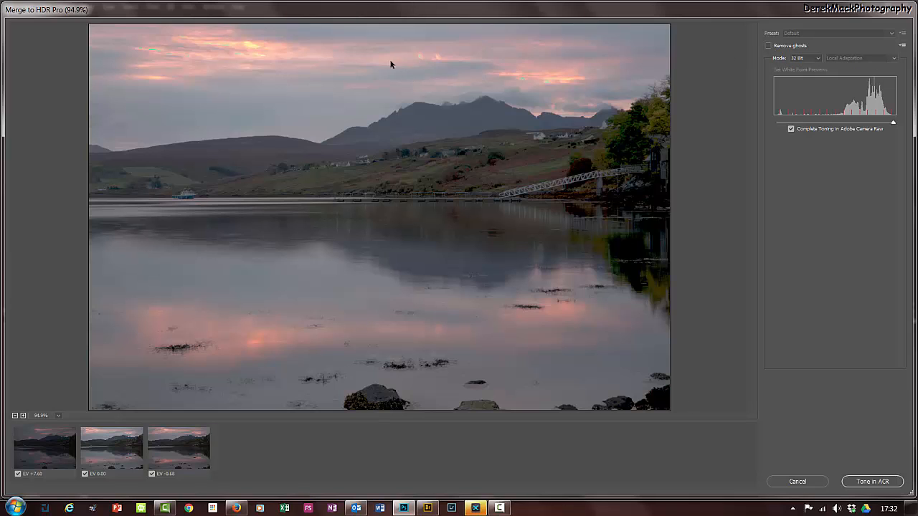
pyautogui.moveTo(172, 212)
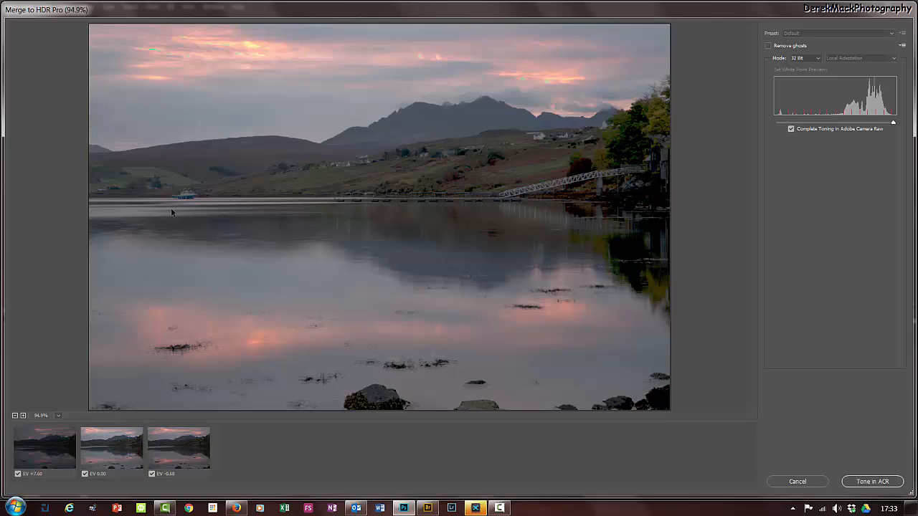
pyautogui.moveTo(782, 103)
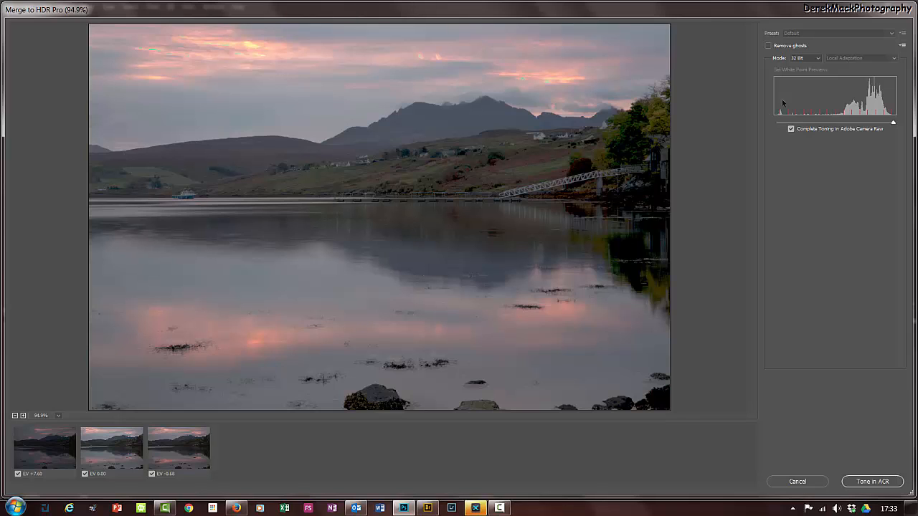
pyautogui.moveTo(769, 46)
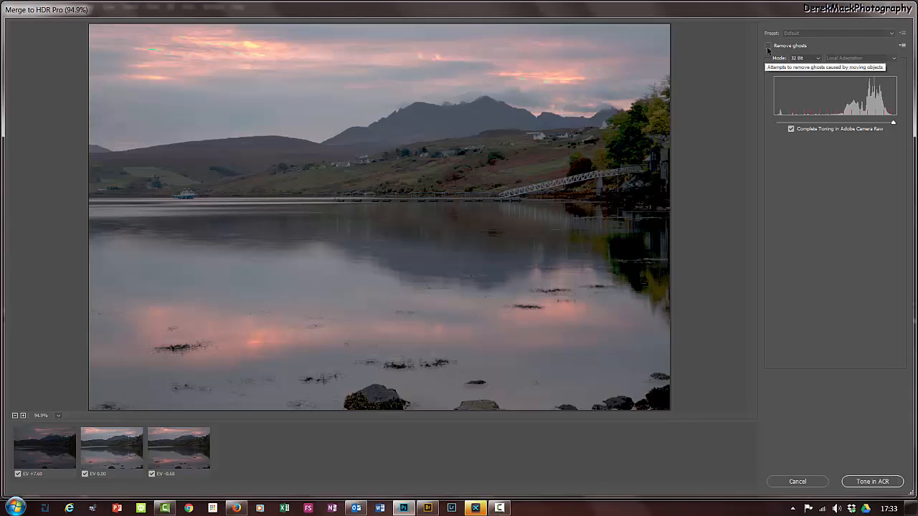
# - Toggle Remove ghosts on, off and back on to compare the 32-bit merge preview
pyautogui.click(767, 45)
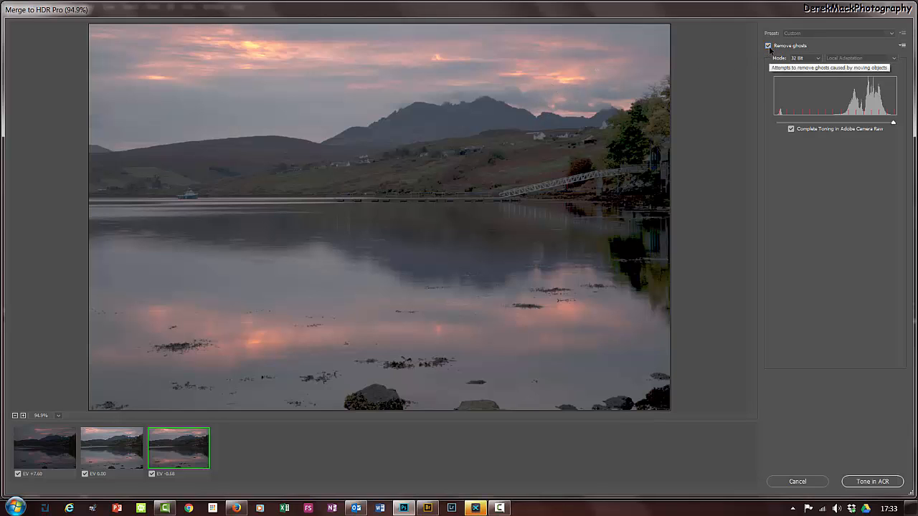
pyautogui.click(769, 46)
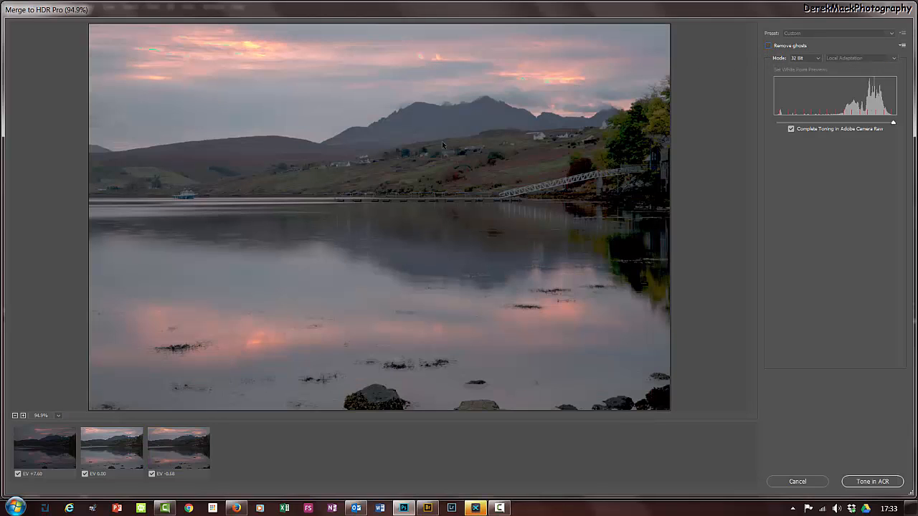
pyautogui.moveTo(769, 45)
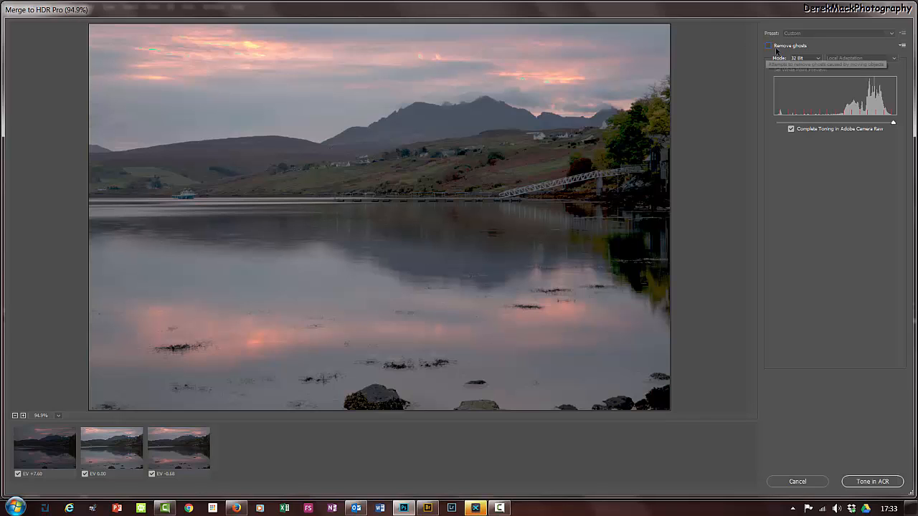
pyautogui.moveTo(678, 205)
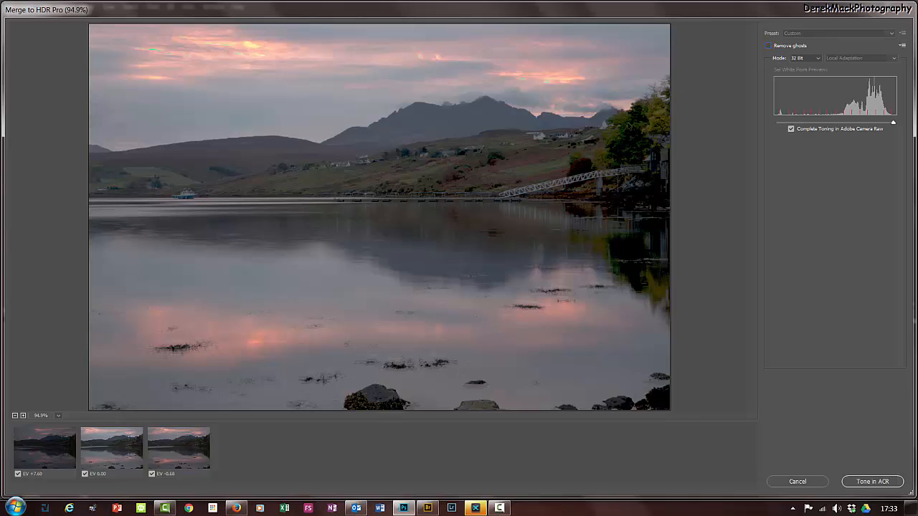
pyautogui.click(769, 45)
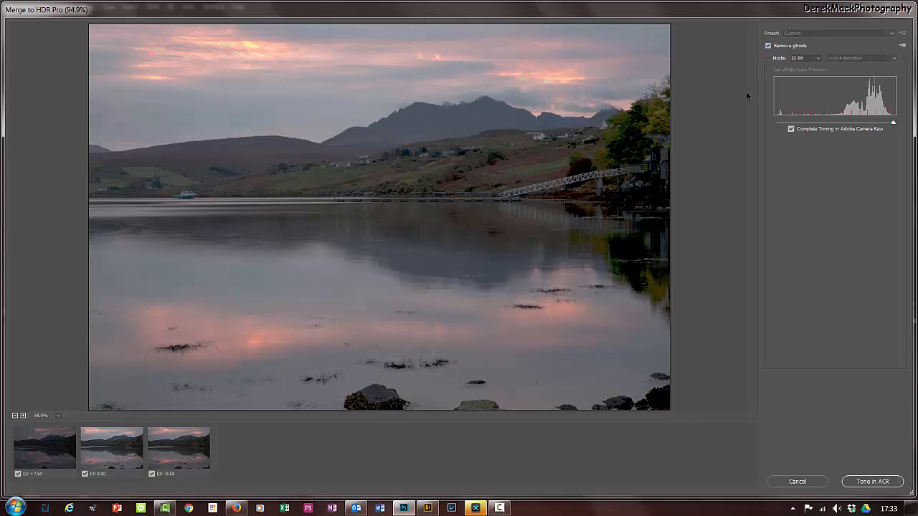
pyautogui.click(178, 448)
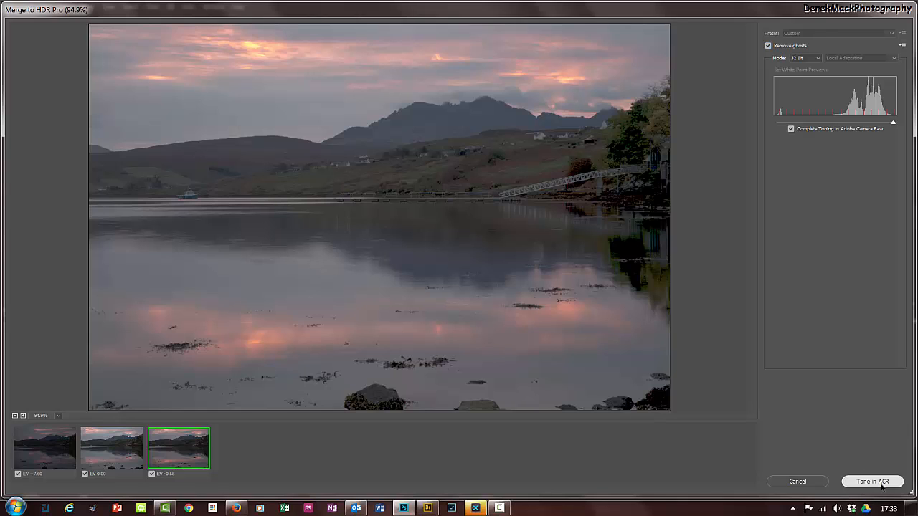
# - Create the 32-bit Untitled_HDR2 document with Tone in ACR and open it in Camera Raw
pyautogui.click(872, 481)
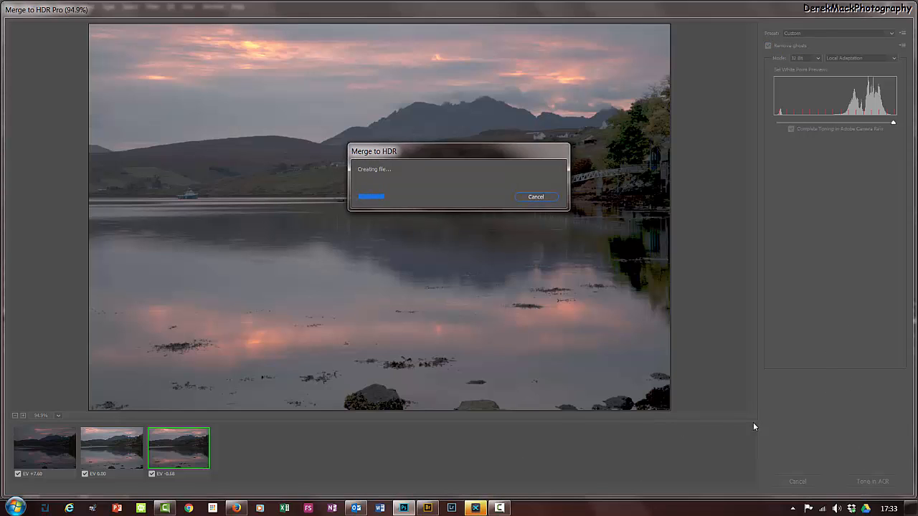
pyautogui.moveTo(767, 415)
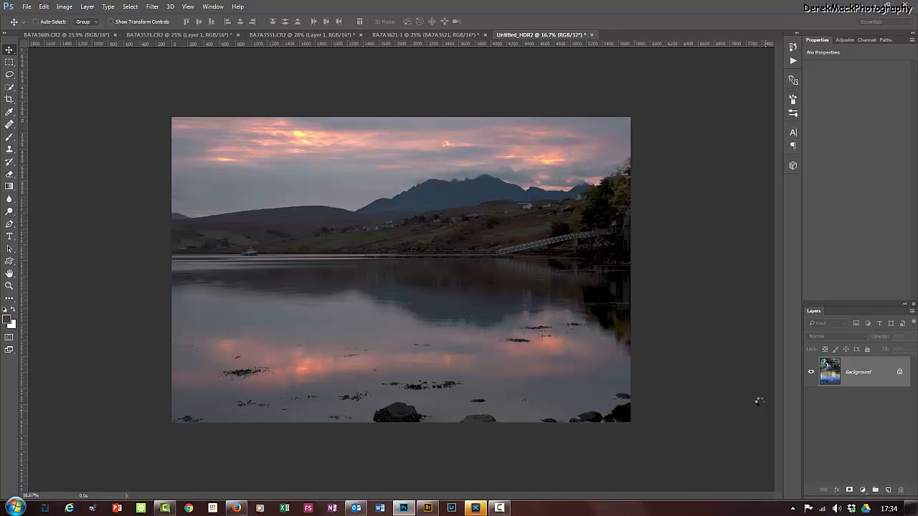
pyautogui.doubleClick(857, 371)
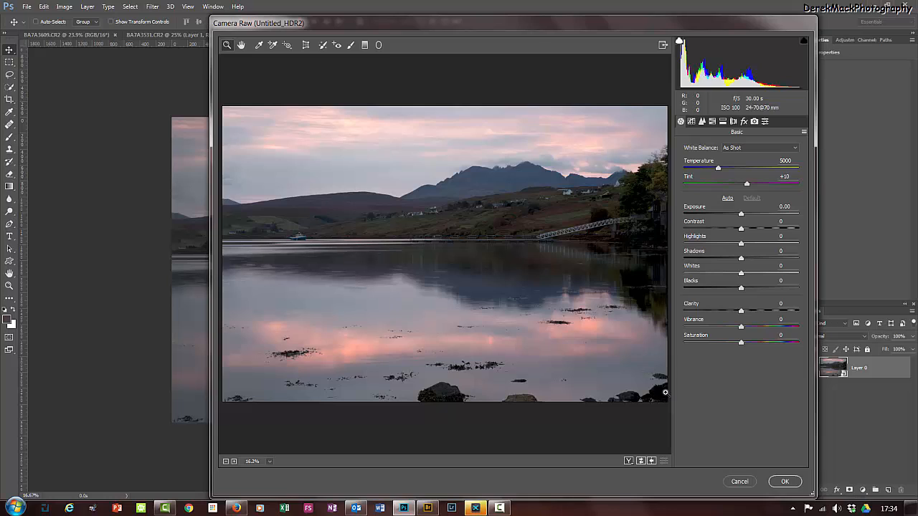
pyautogui.moveTo(484, 200)
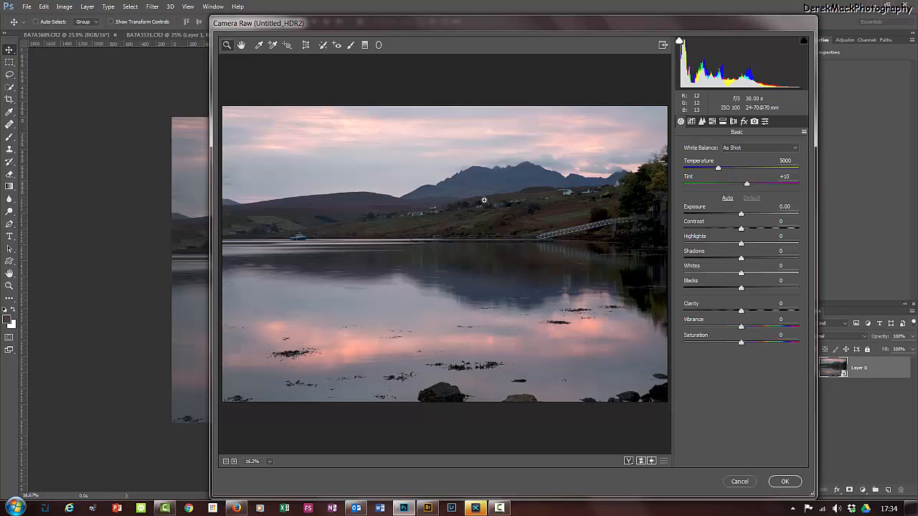
pyautogui.moveTo(414, 256)
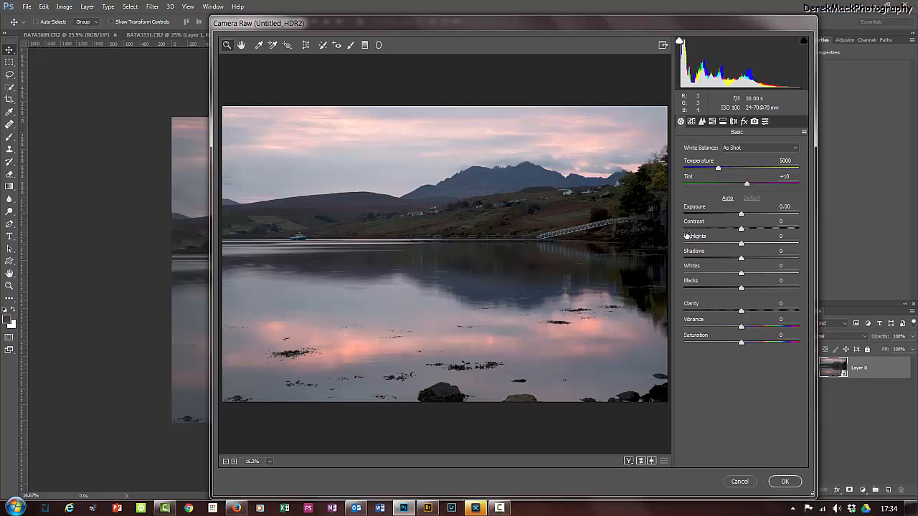
pyautogui.moveTo(857, 252)
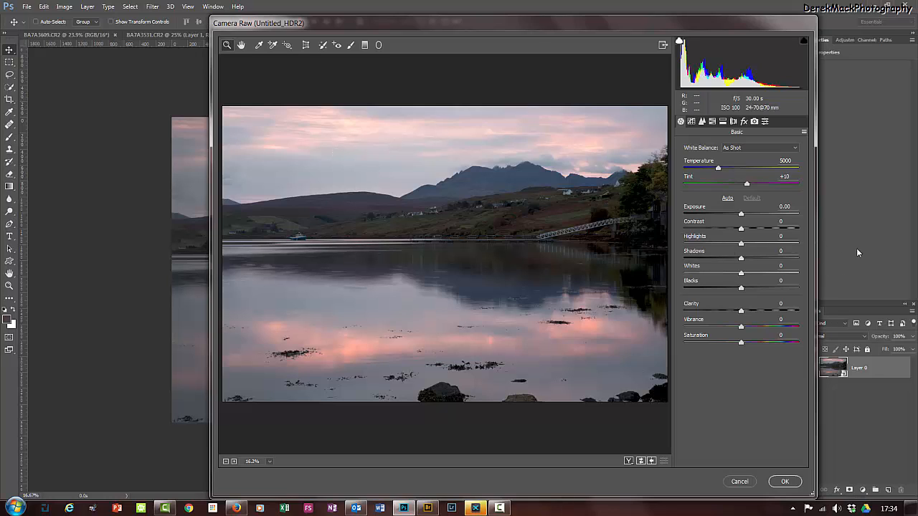
pyautogui.moveTo(742, 217)
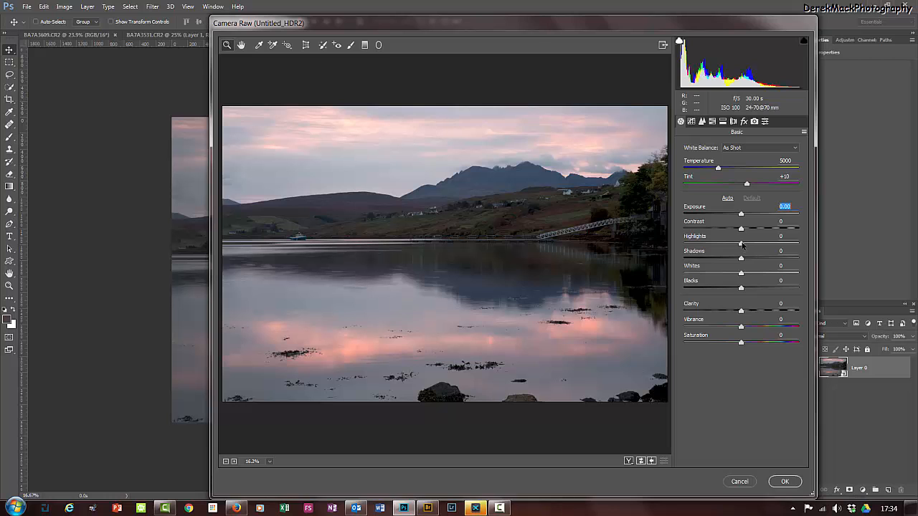
# - Drag Highlights down to -100, then ease it back to about -46
pyautogui.moveTo(741, 243); pyautogui.dragTo(725, 242)
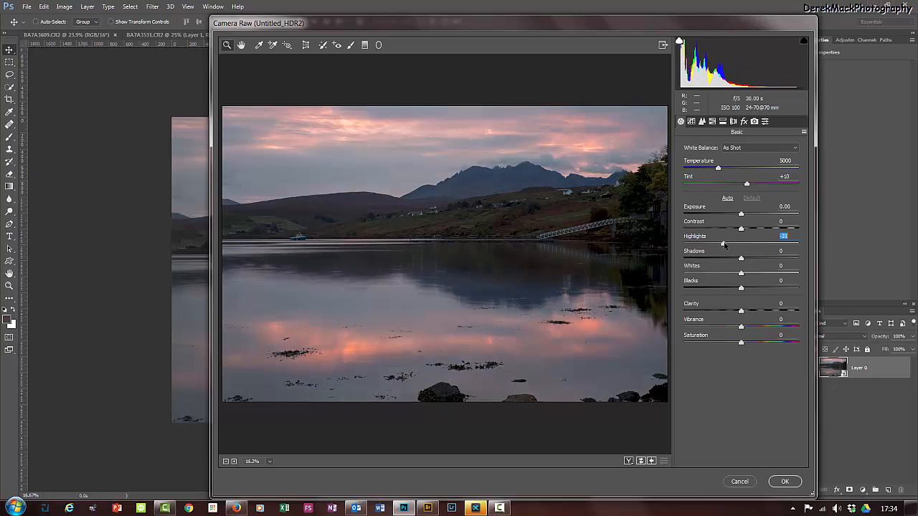
pyautogui.moveTo(723, 229); pyautogui.dragTo(740, 229)
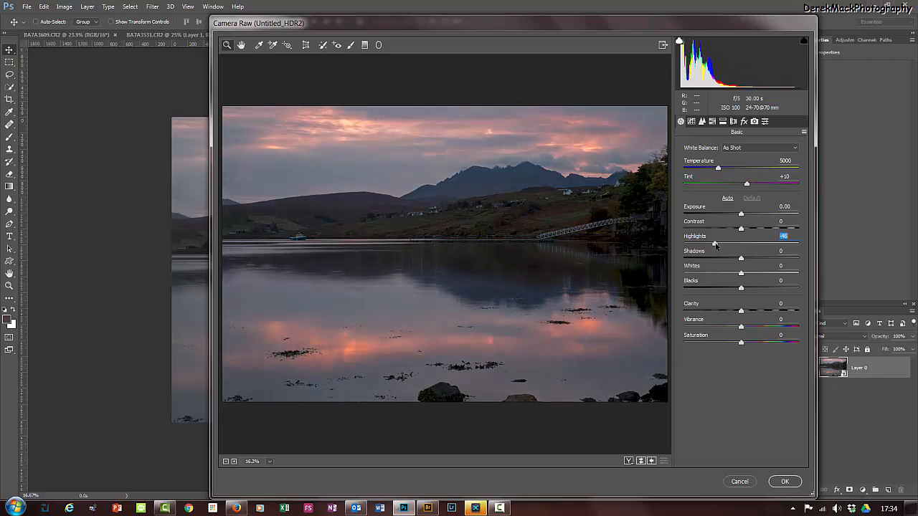
pyautogui.moveTo(741, 243); pyautogui.dragTo(684, 243)
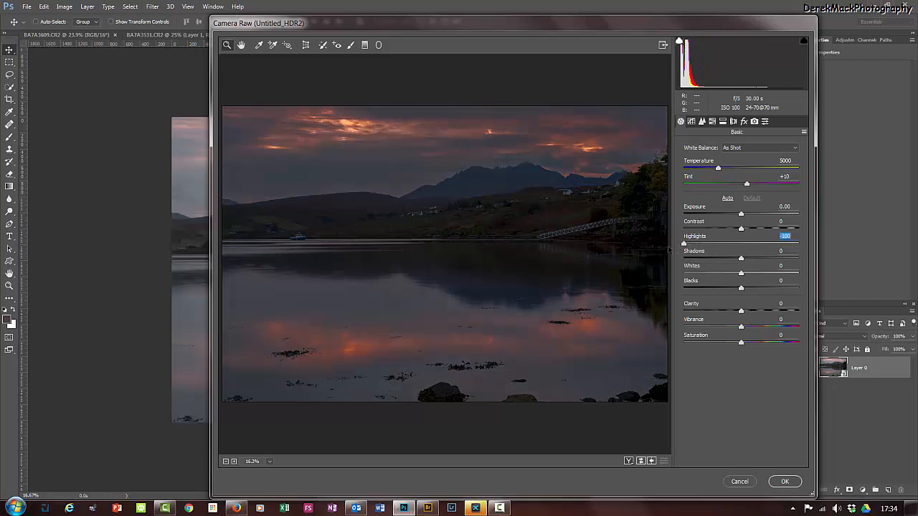
pyautogui.moveTo(684, 242); pyautogui.dragTo(714, 242)
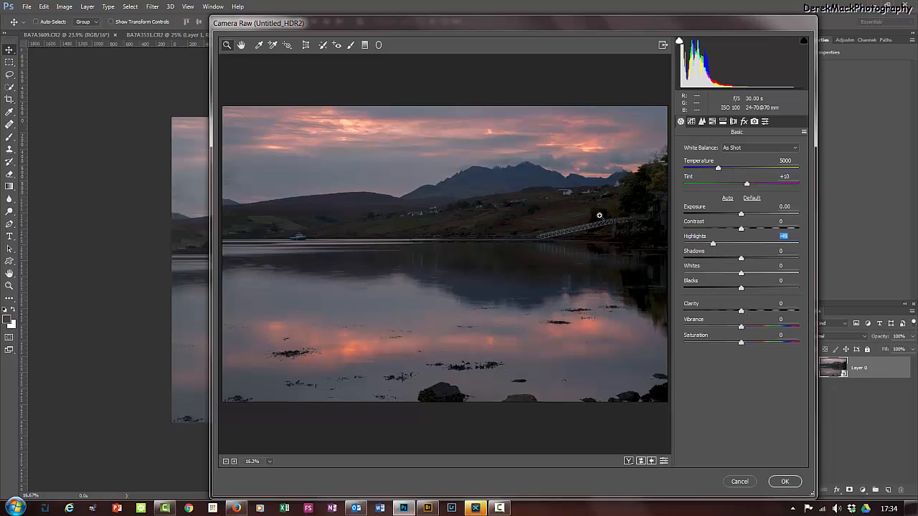
pyautogui.moveTo(290, 72)
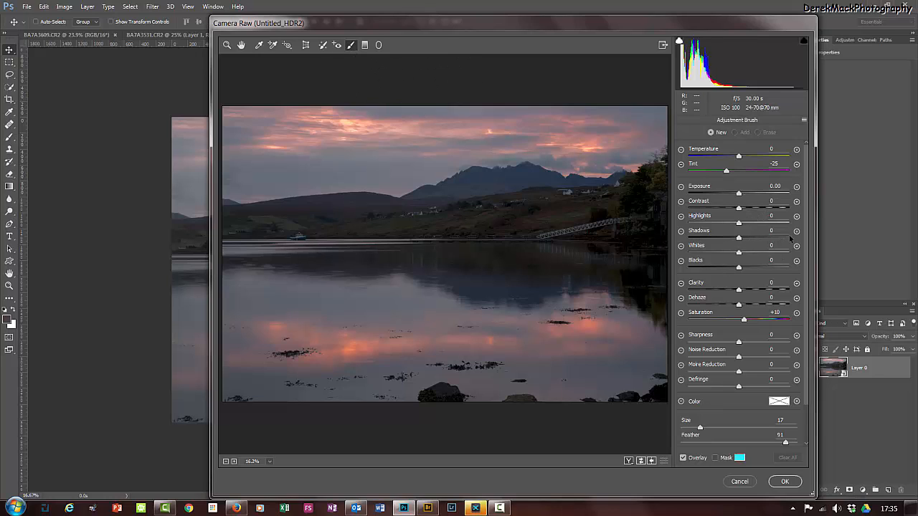
pyautogui.moveTo(796, 238)
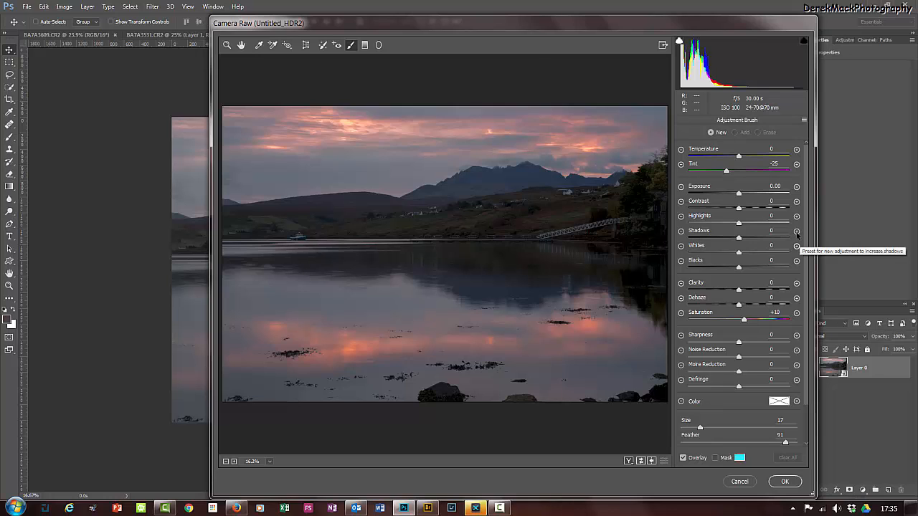
# - Brush Shadows +32 and Temperature +15 onto the hillside, then Temperature +25 onto the sky
pyautogui.click(796, 233)
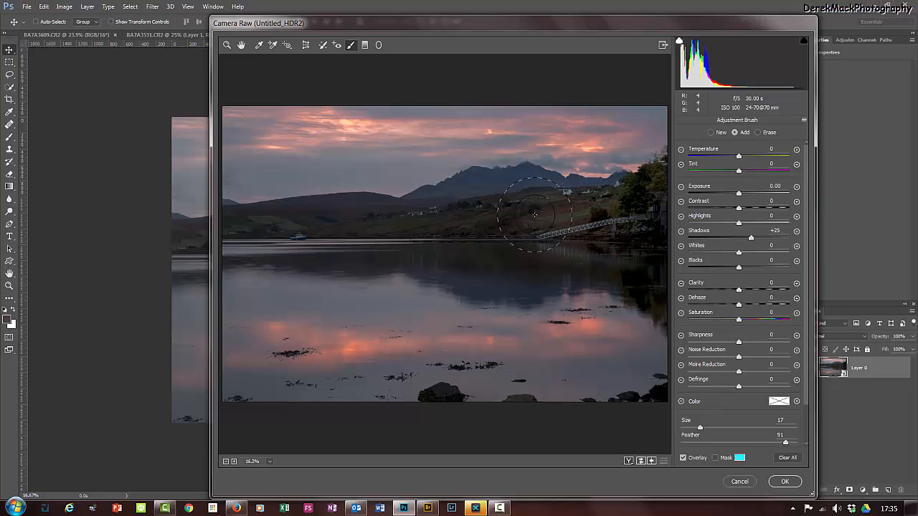
pyautogui.moveTo(535, 215); pyautogui.dragTo(638, 251)
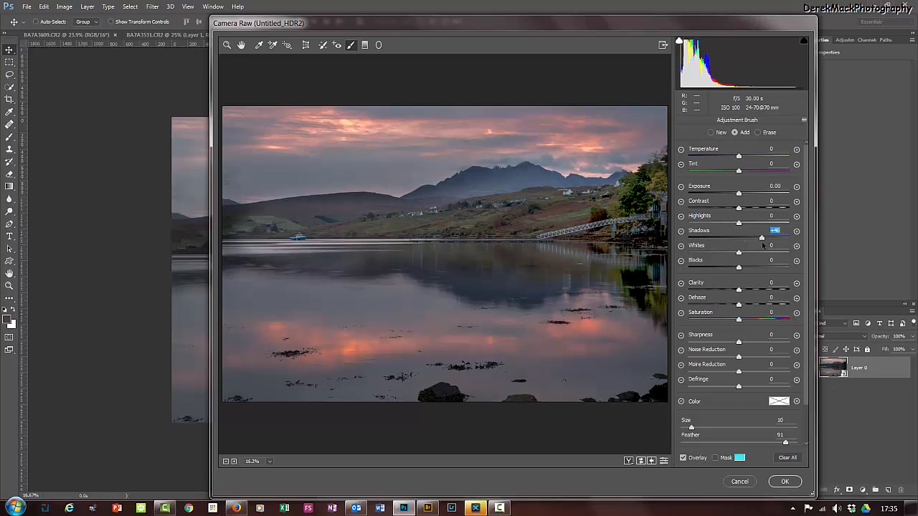
pyautogui.moveTo(762, 238); pyautogui.dragTo(754, 238)
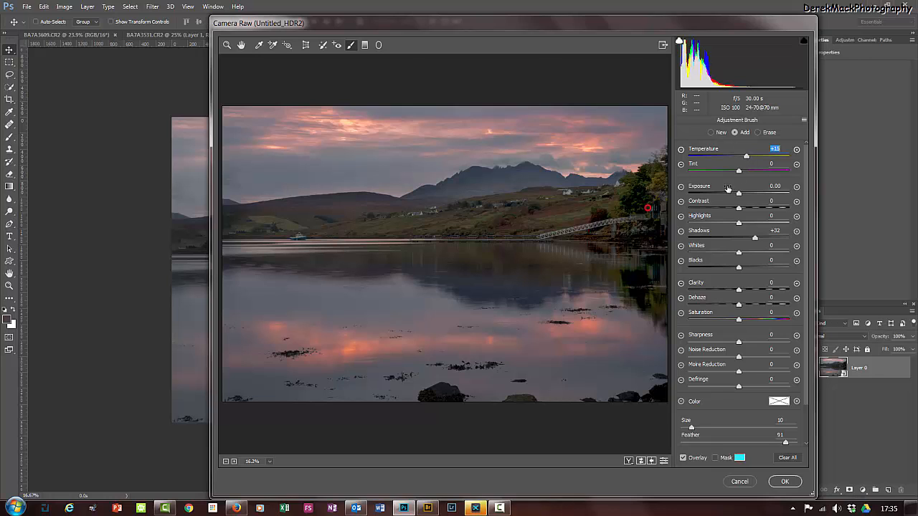
pyautogui.moveTo(705, 250)
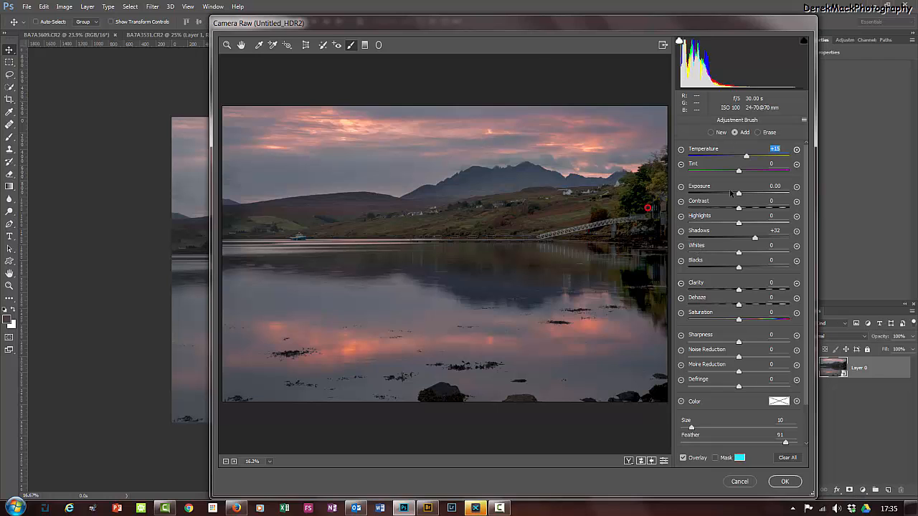
pyautogui.moveTo(590, 346)
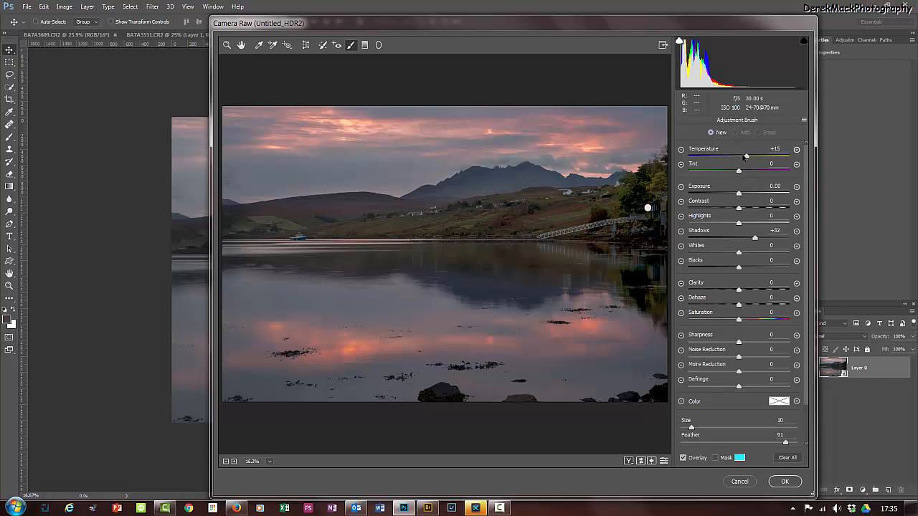
pyautogui.doubleClick(774, 148)
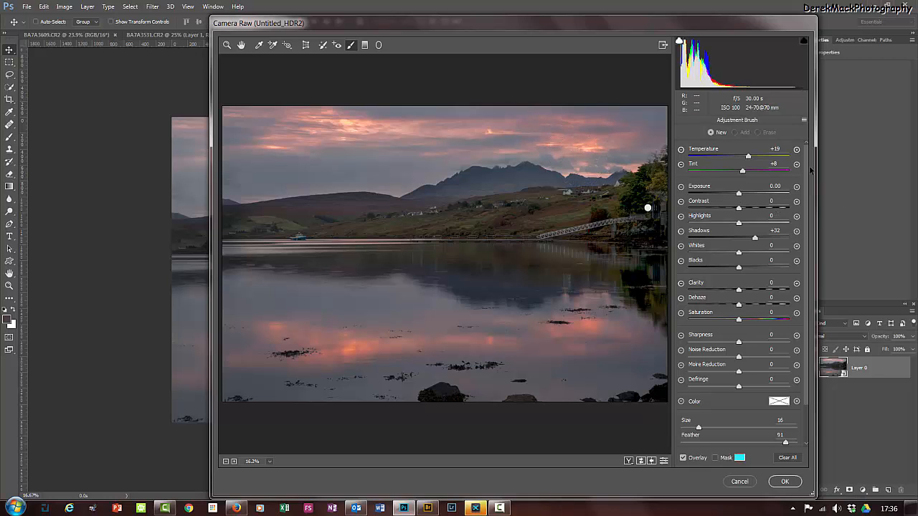
pyautogui.moveTo(699, 161)
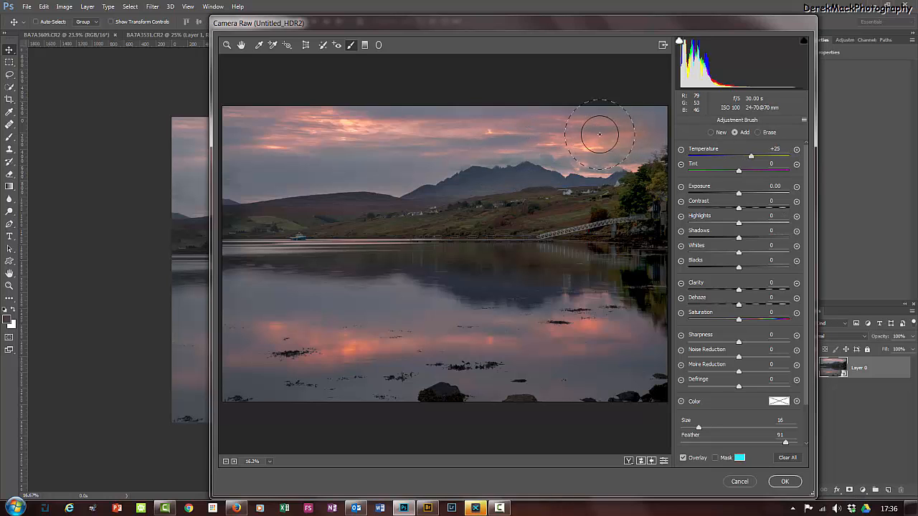
pyautogui.moveTo(598, 134); pyautogui.dragTo(376, 156)
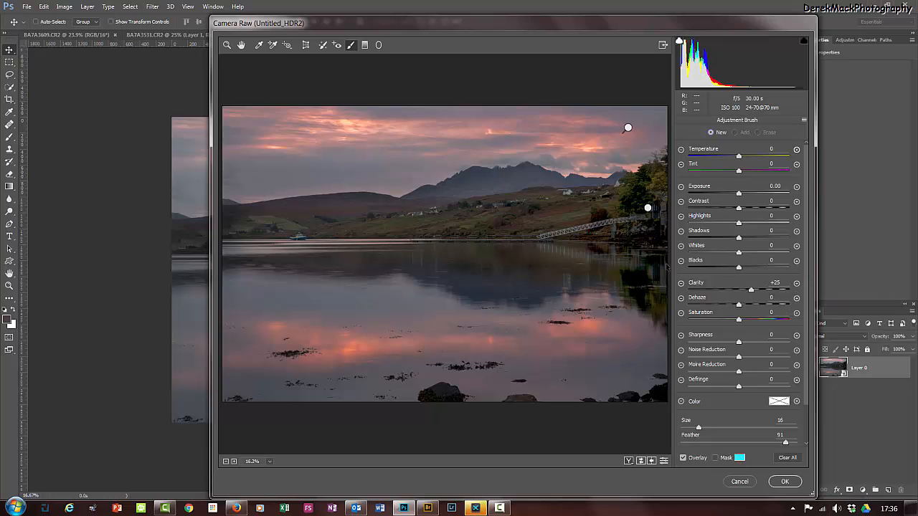
# - Paint clarity across the land and hillside, settling the brushed Clarity at +15
pyautogui.moveTo(648, 208); pyautogui.dragTo(478, 224)
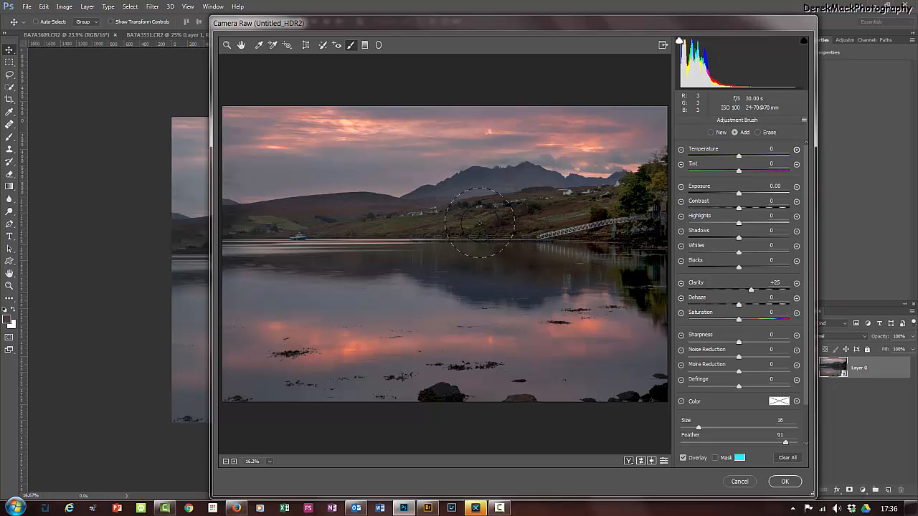
pyautogui.moveTo(480, 223); pyautogui.dragTo(646, 229)
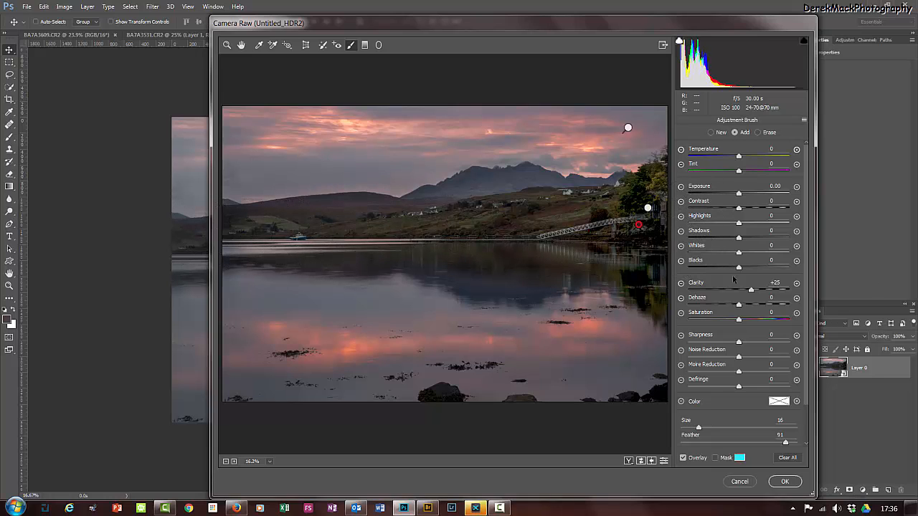
pyautogui.click(775, 282)
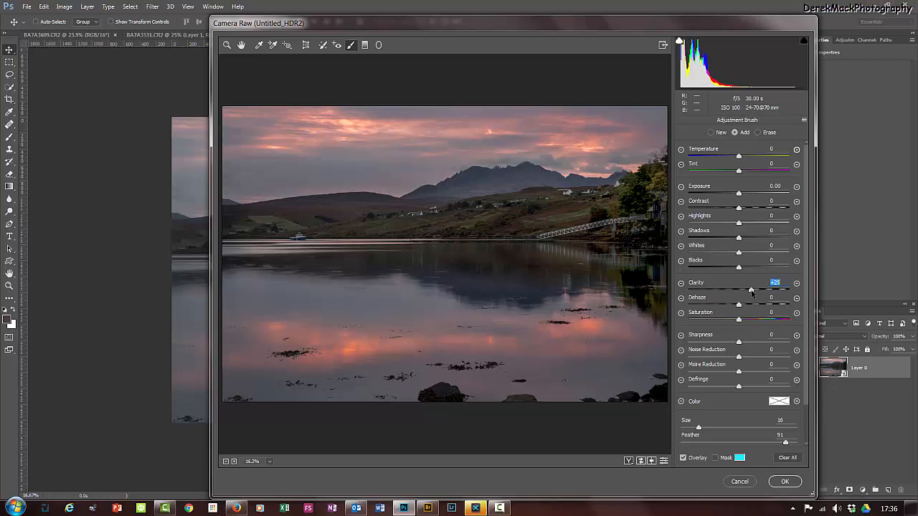
pyautogui.moveTo(739, 289); pyautogui.dragTo(750, 290)
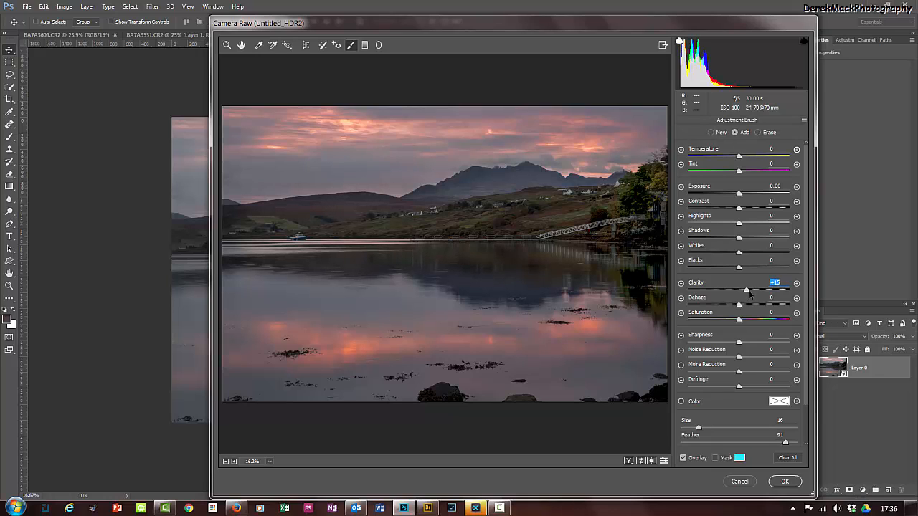
pyautogui.moveTo(746, 290); pyautogui.dragTo(750, 291)
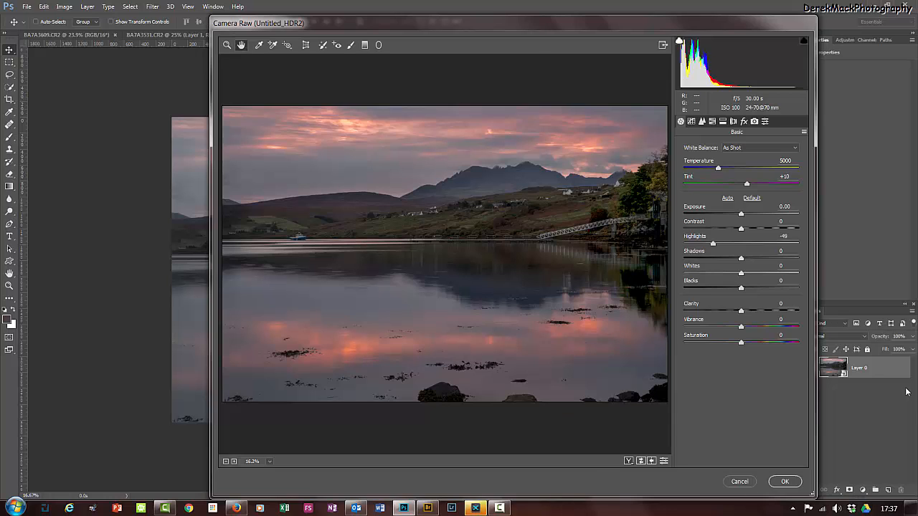
# - Set global Vibrance +38, Clarity +13 and Contrast +8, and nudge Shadows slightly
pyautogui.click(751, 198)
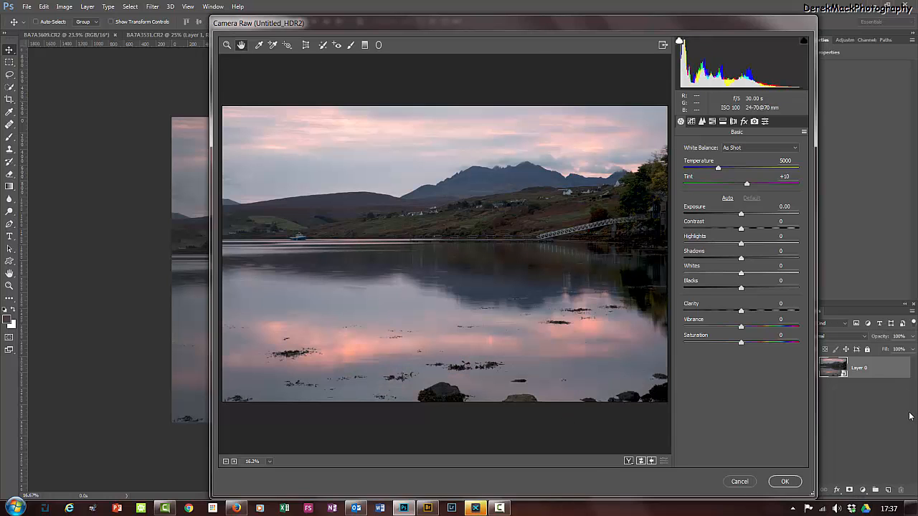
pyautogui.moveTo(741, 242); pyautogui.dragTo(730, 243)
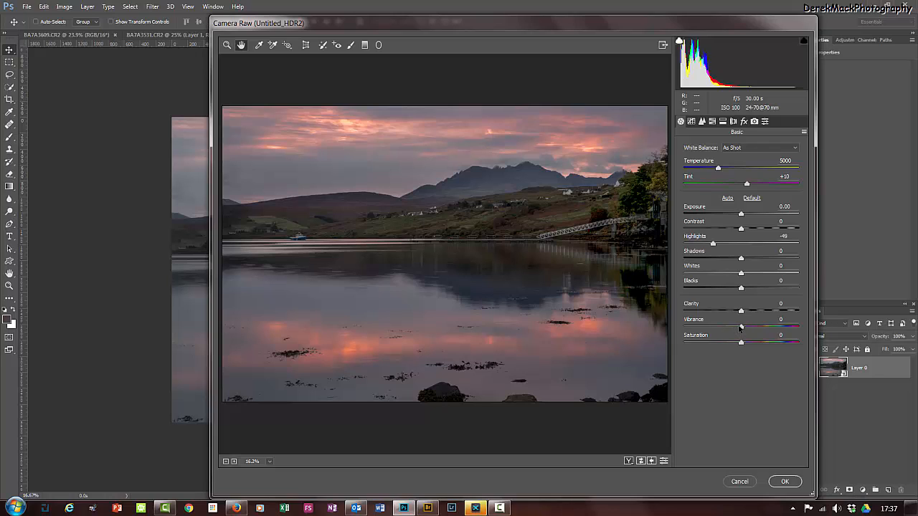
pyautogui.moveTo(742, 328)
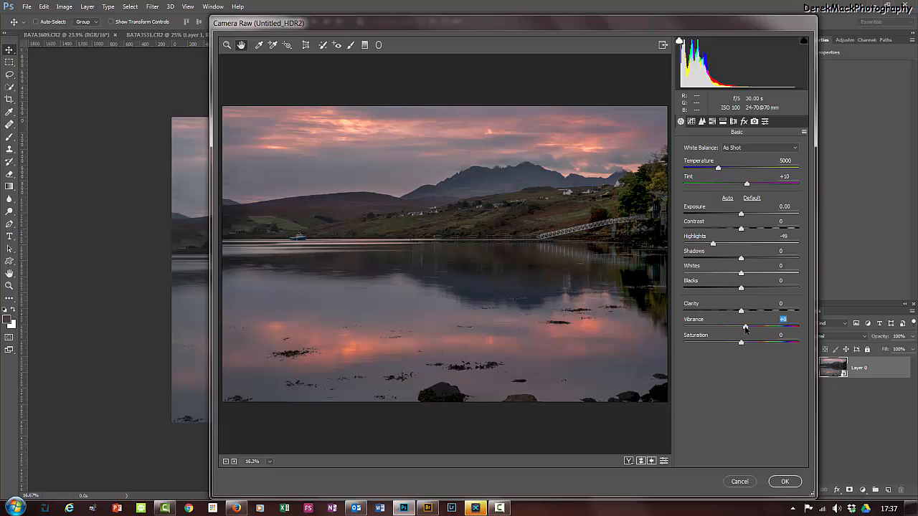
pyautogui.moveTo(746, 327); pyautogui.dragTo(769, 327)
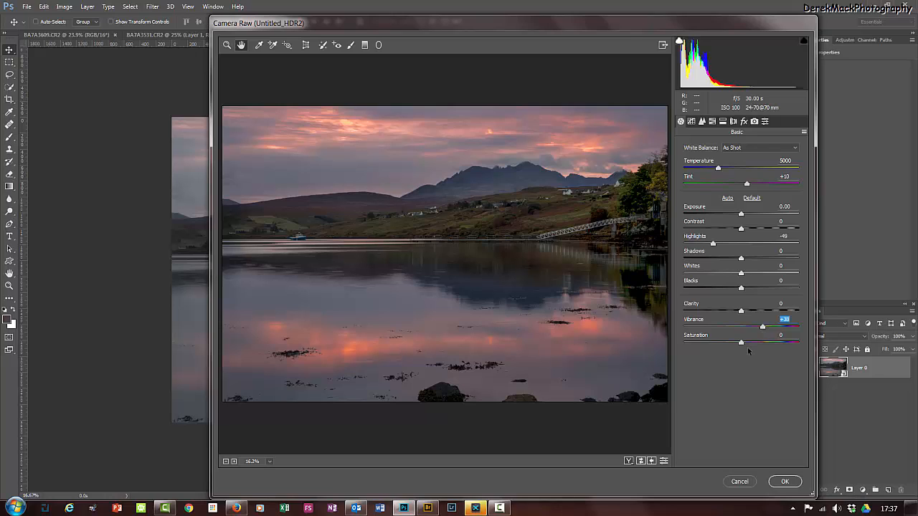
pyautogui.moveTo(740, 311)
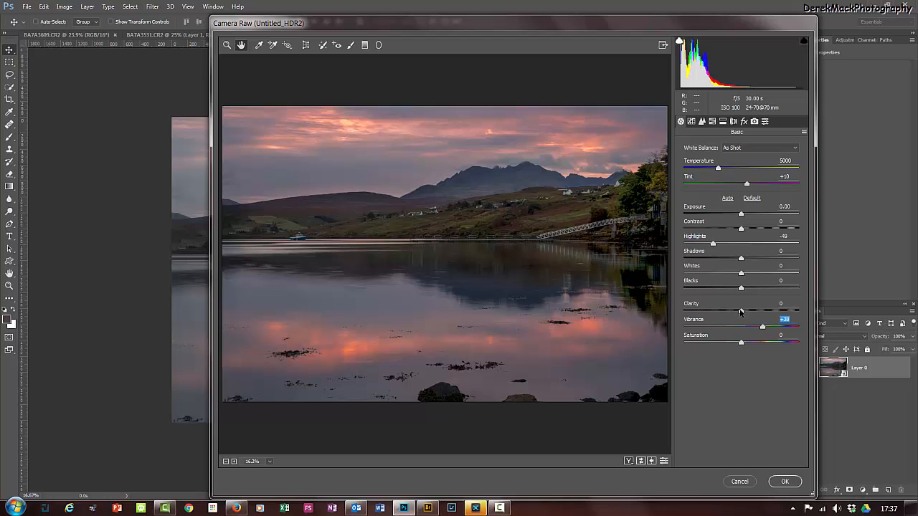
pyautogui.moveTo(741, 304); pyautogui.dragTo(750, 303)
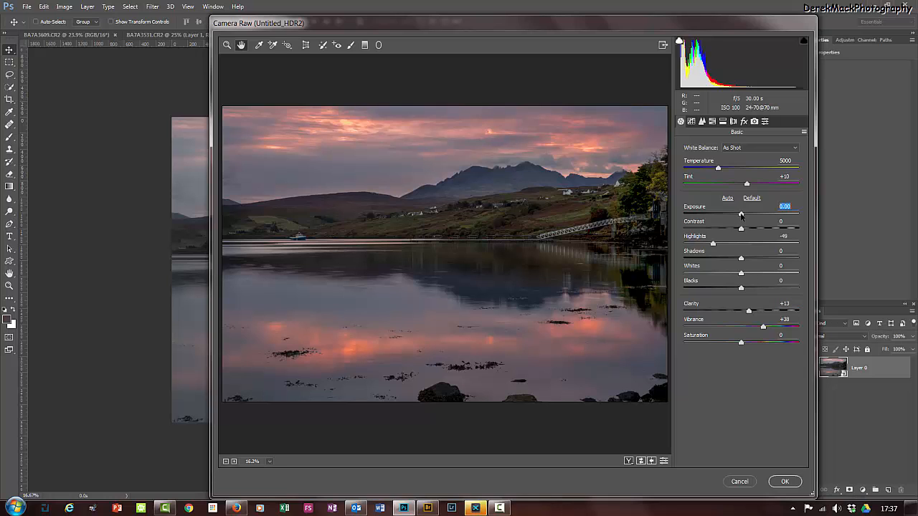
pyautogui.moveTo(740, 214); pyautogui.dragTo(744, 213)
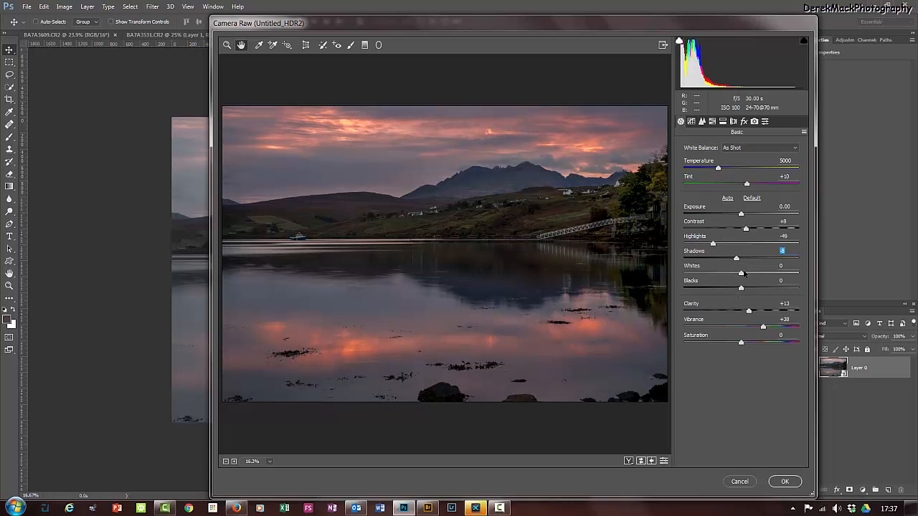
pyautogui.moveTo(713, 258); pyautogui.dragTo(740, 258)
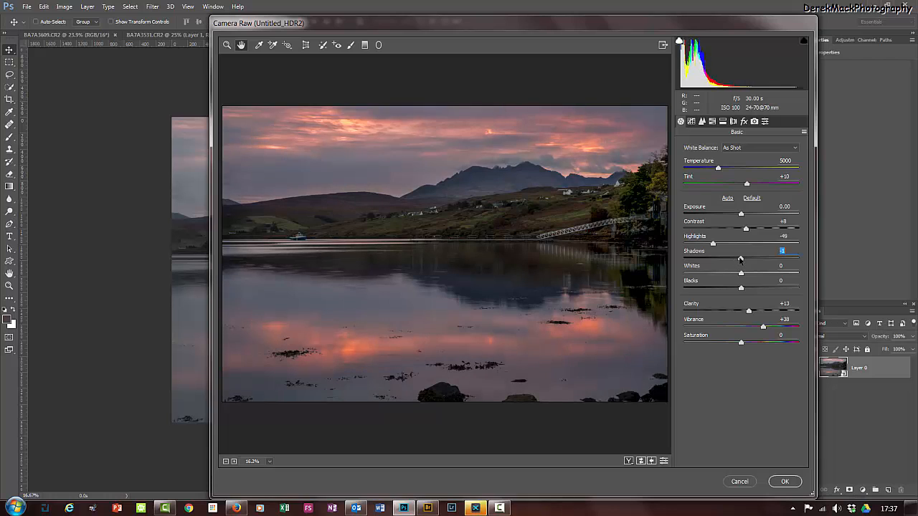
pyautogui.moveTo(774, 462)
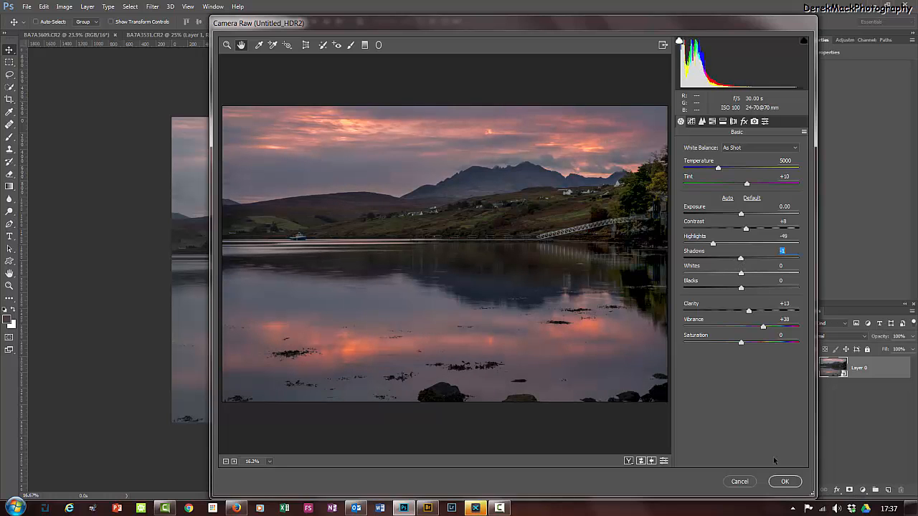
# - Apply the Camera Raw edits as a smart filter and crop the image to 16:9
pyautogui.click(785, 481)
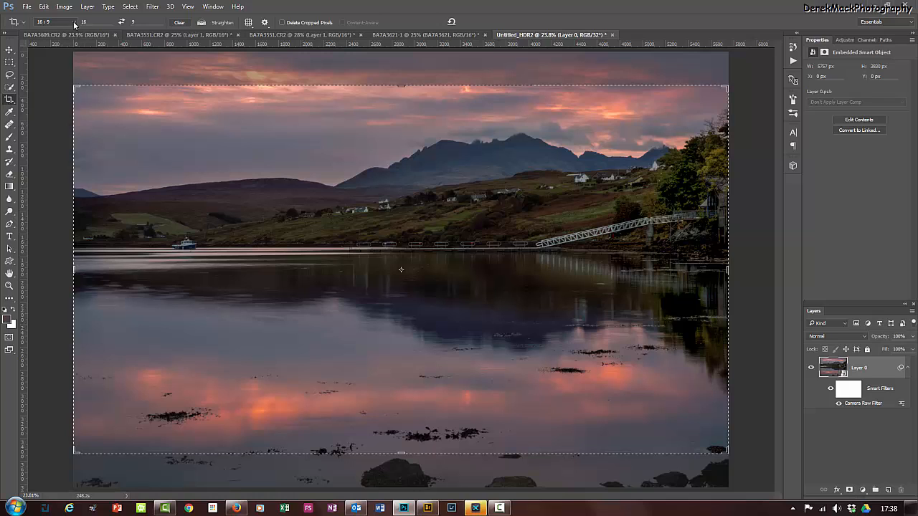
pyautogui.click(54, 21)
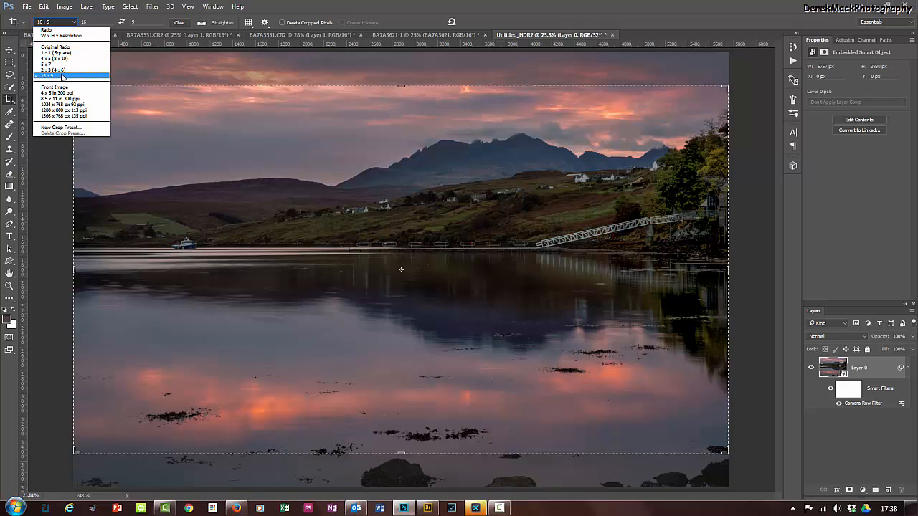
pyautogui.click(61, 76)
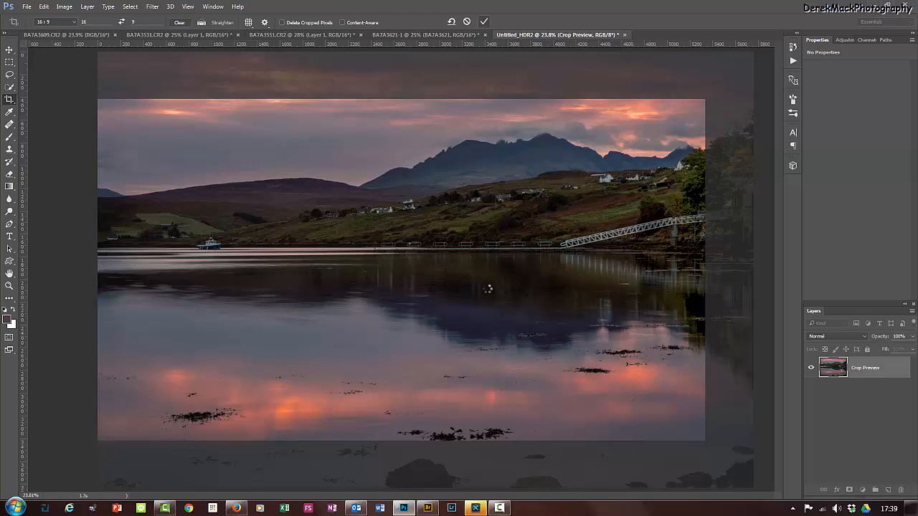
pyautogui.click(484, 21)
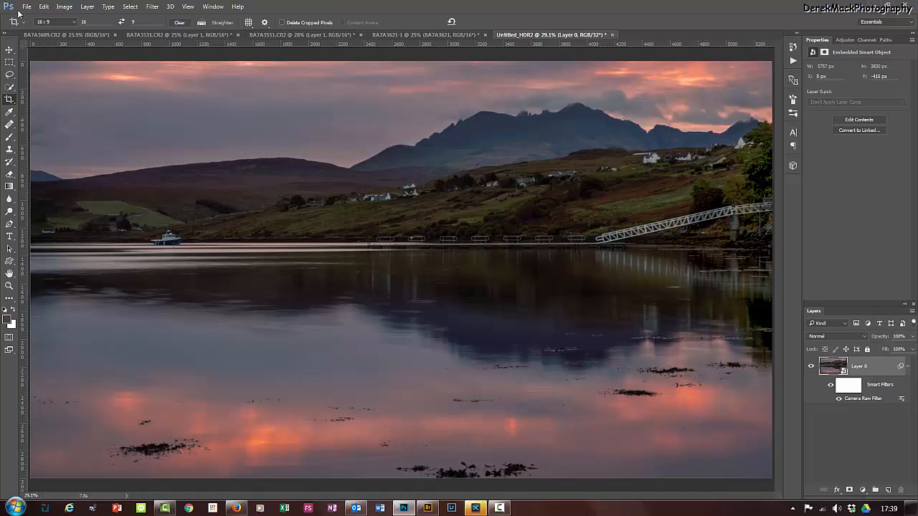
# - Save As a TIFF named 'bracketed', keeping 32 bit in the TIFF Options
pyautogui.click(26, 7)
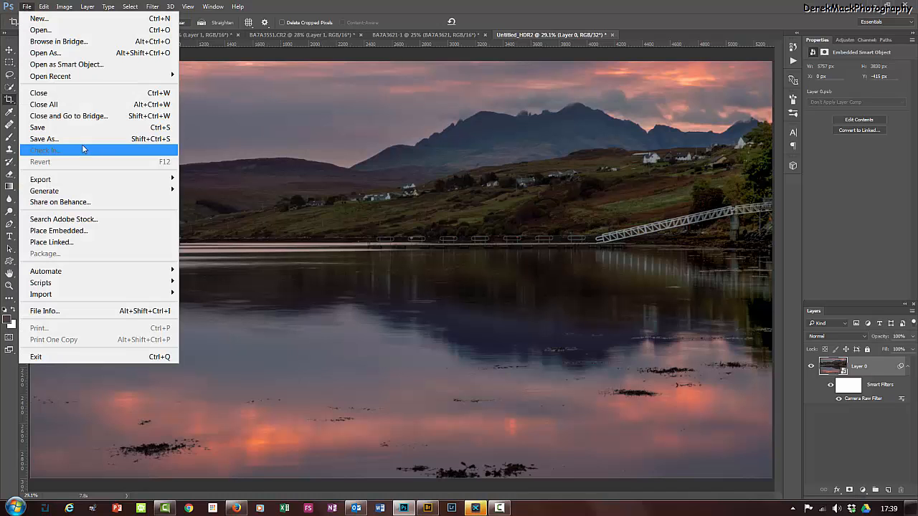
pyautogui.click(43, 139)
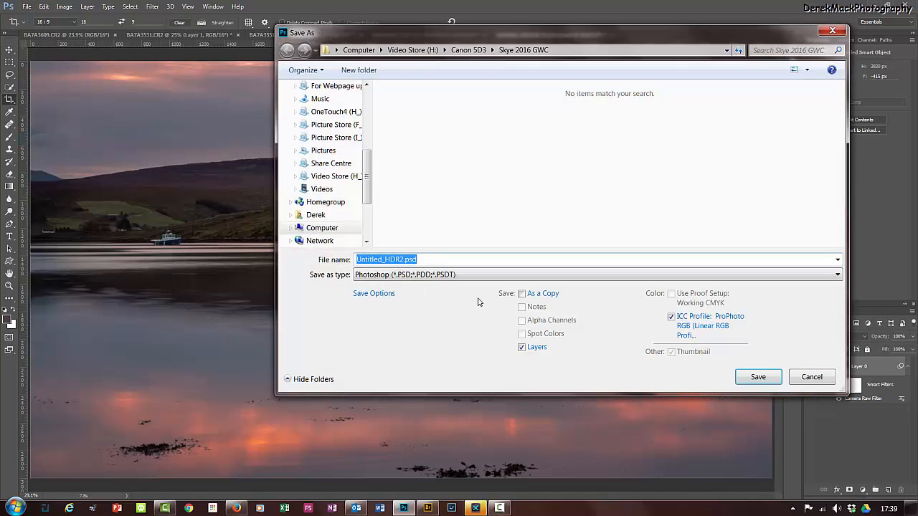
pyautogui.click(597, 275)
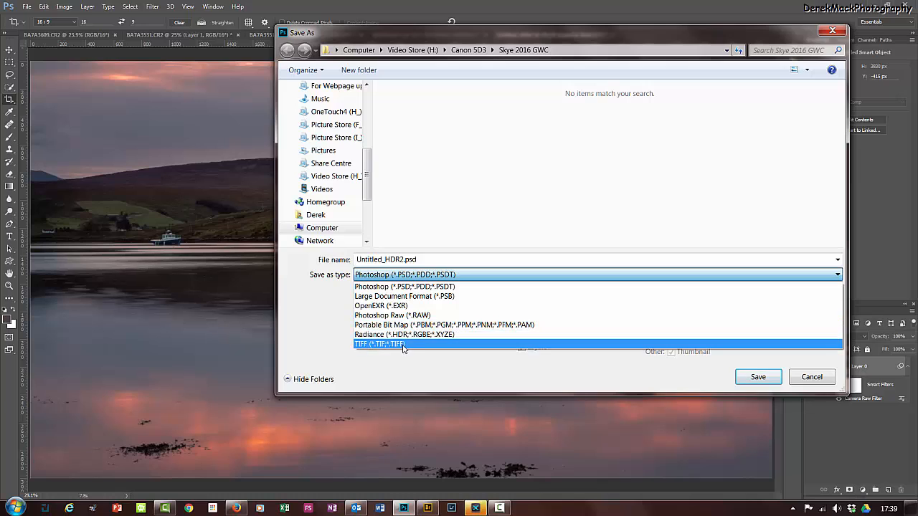
pyautogui.click(379, 344)
pyautogui.write('b')
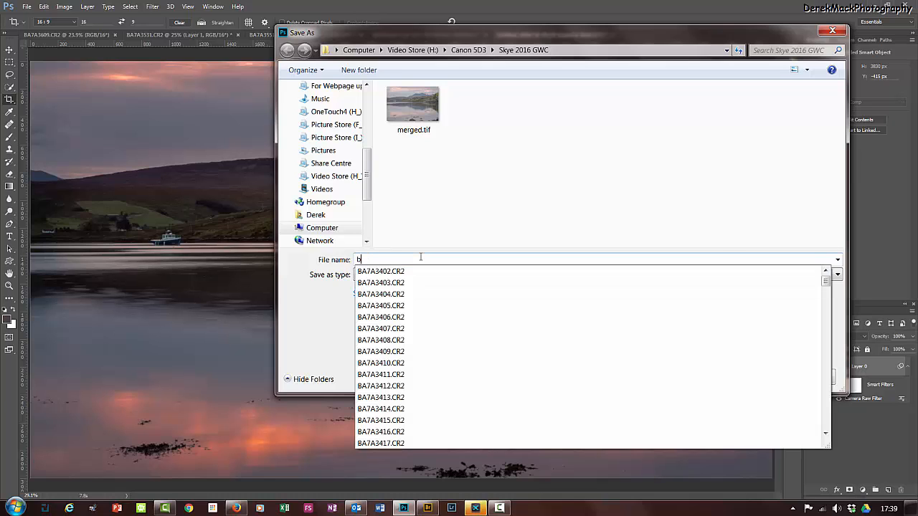
pyautogui.write('racke')
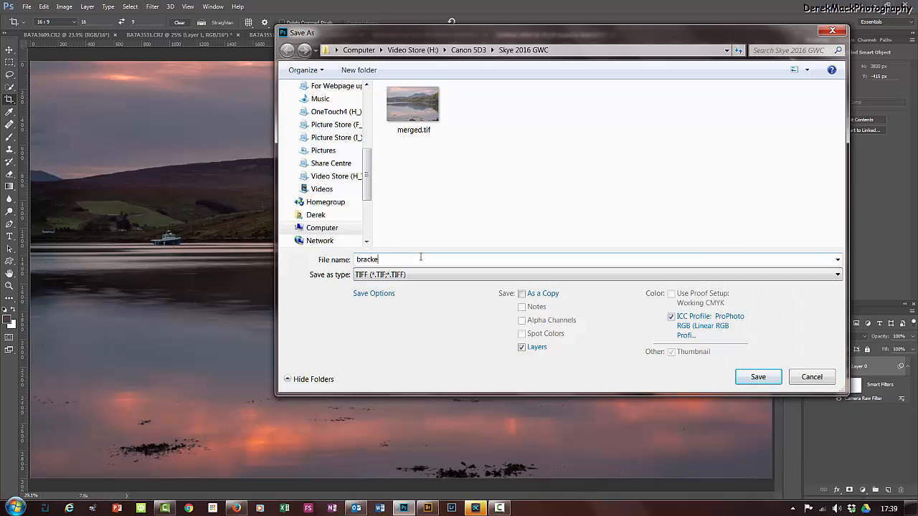
pyautogui.write('ed')
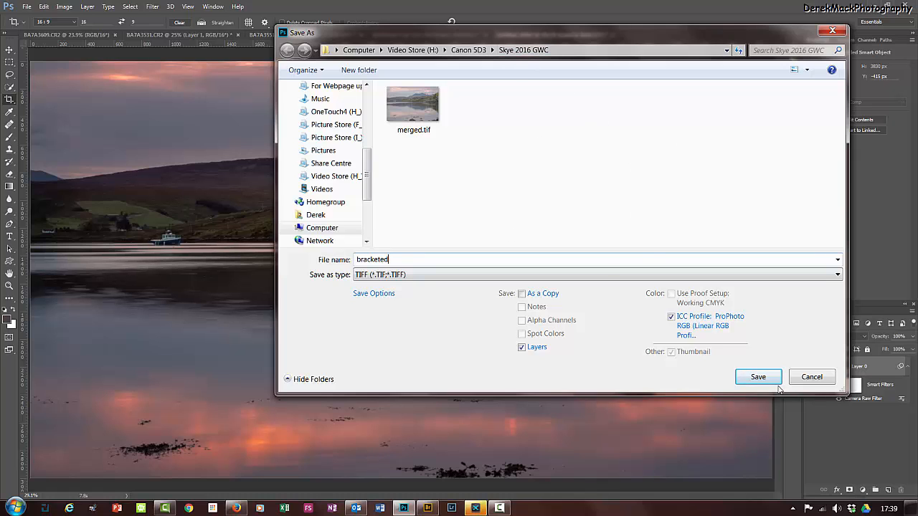
pyautogui.click(757, 376)
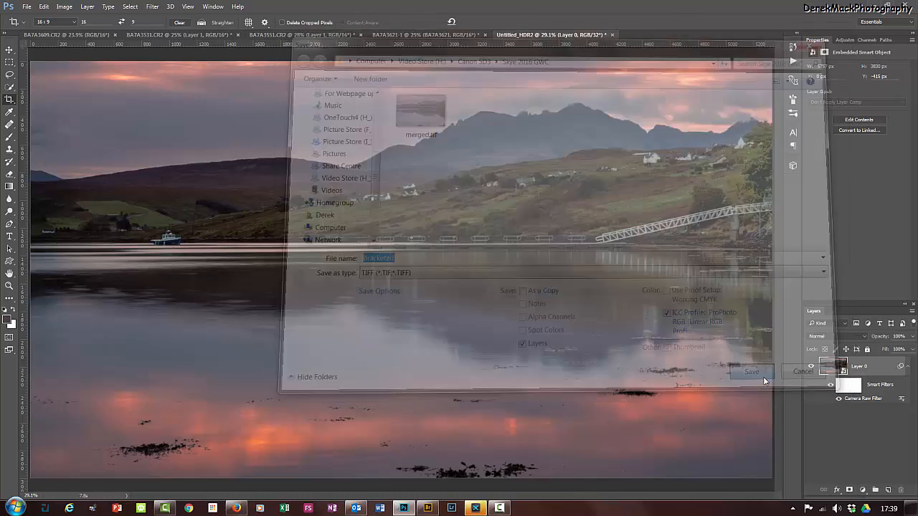
pyautogui.click(751, 372)
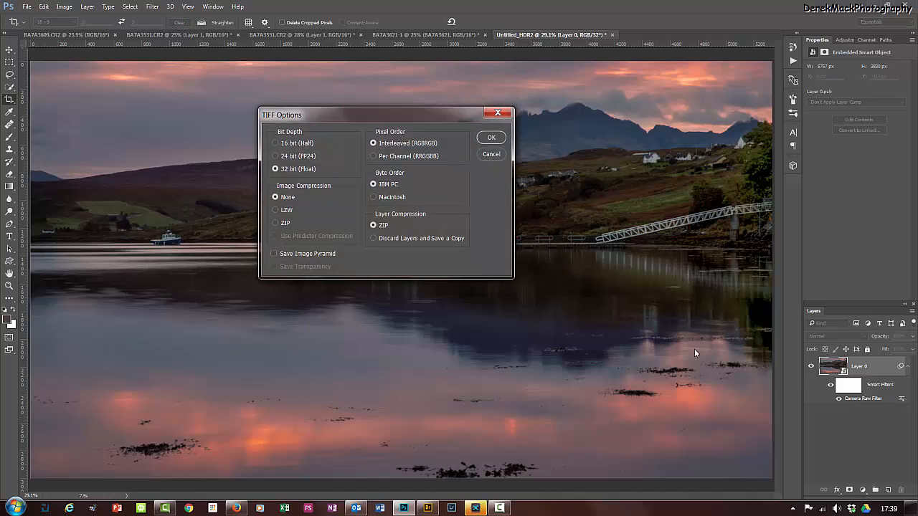
pyautogui.moveTo(458, 185)
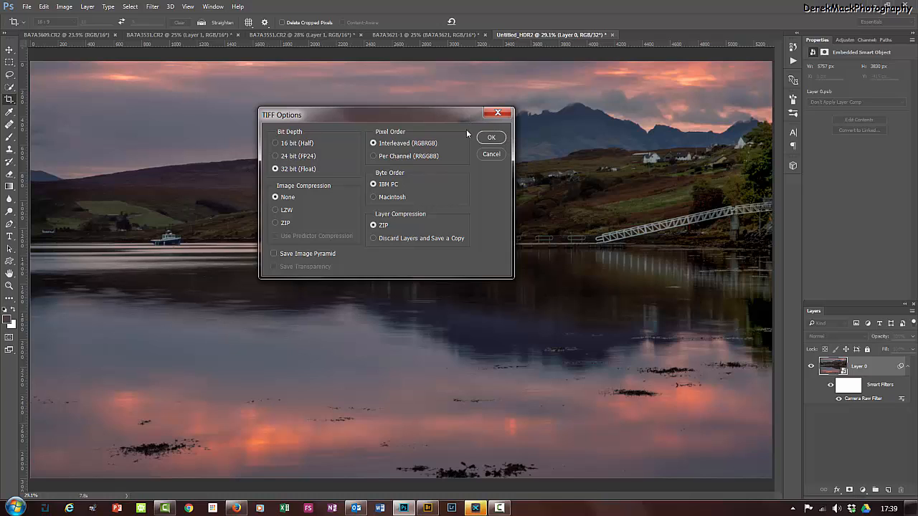
pyautogui.click(492, 137)
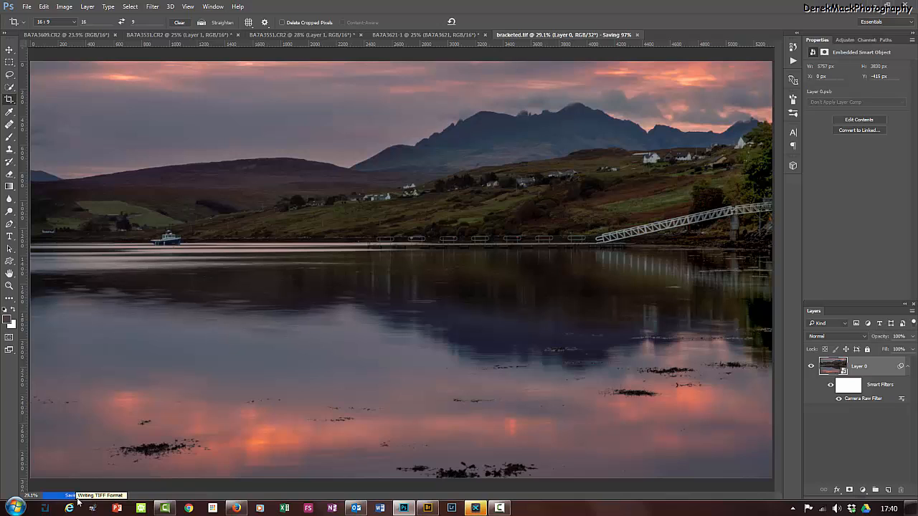
pyautogui.moveTo(208, 495)
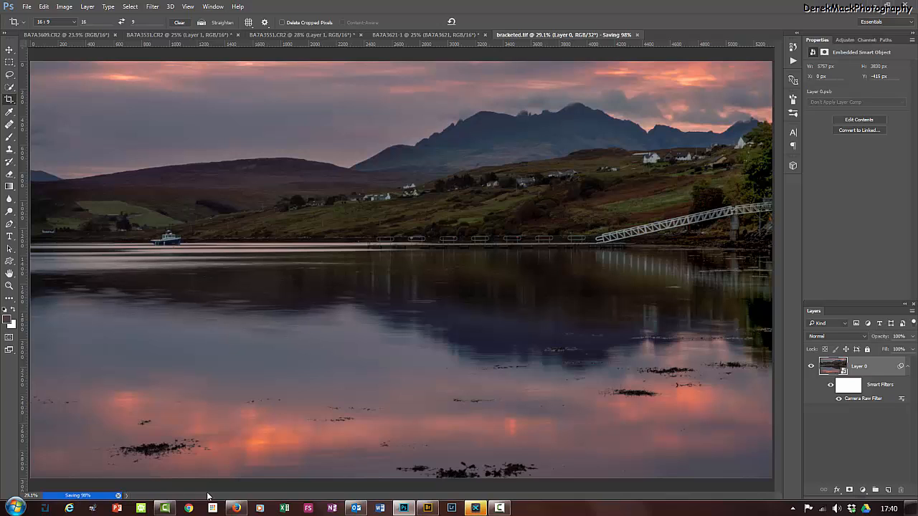
pyautogui.moveTo(267, 404)
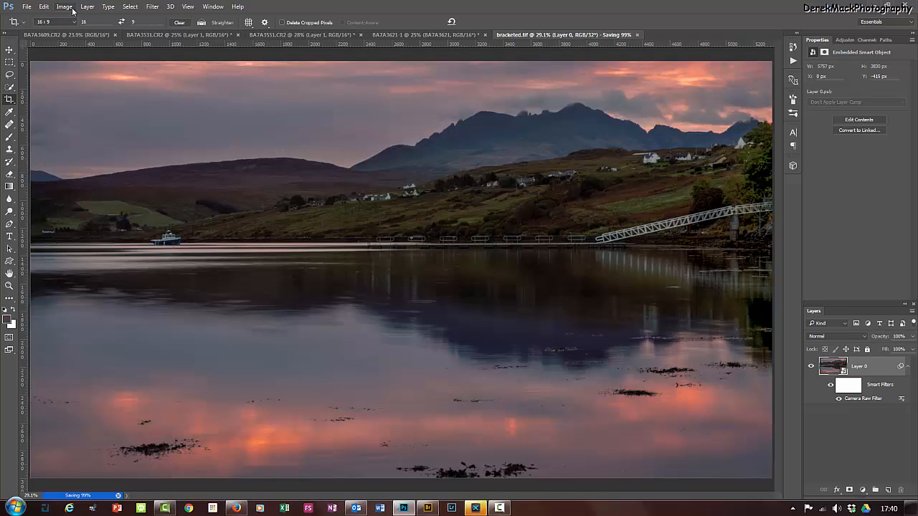
pyautogui.click(63, 7)
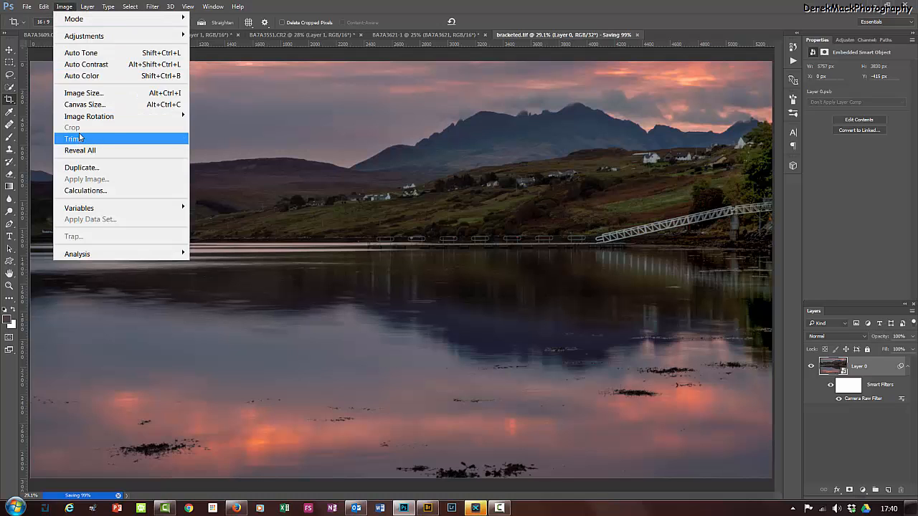
pyautogui.click(83, 92)
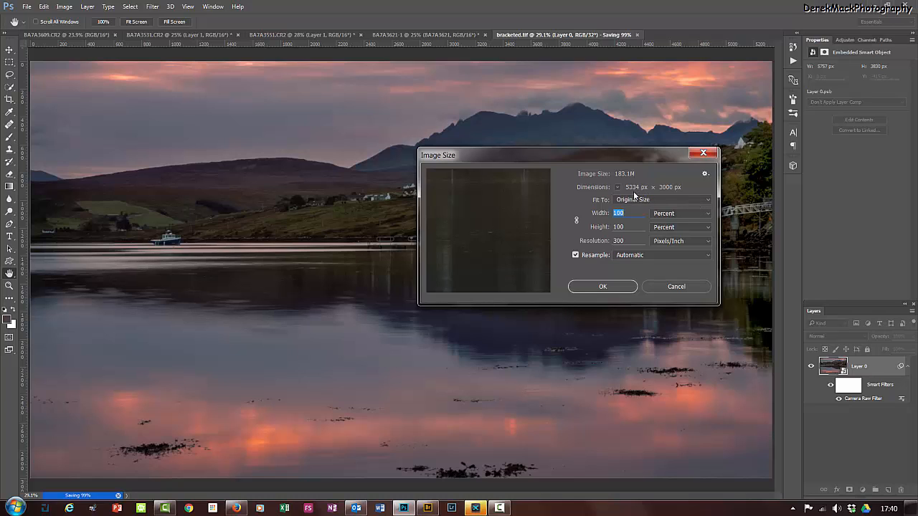
pyautogui.moveTo(685, 249)
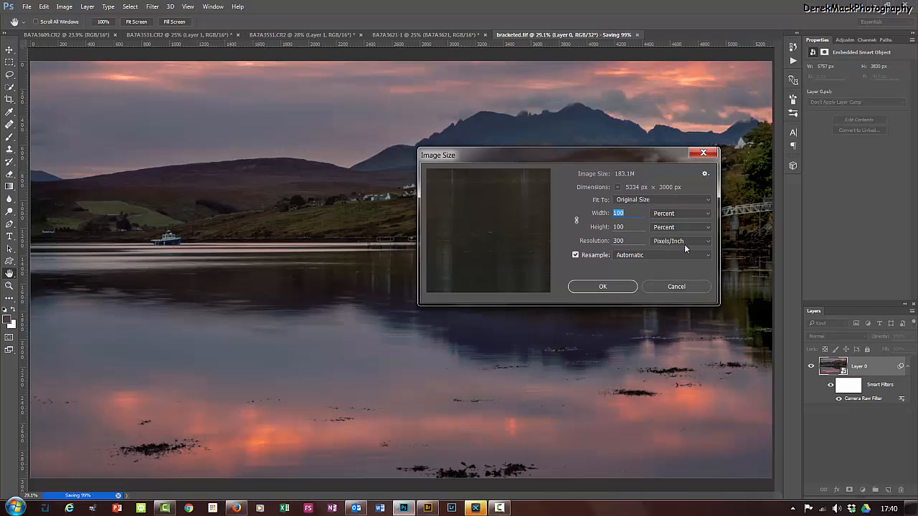
pyautogui.moveTo(697, 291)
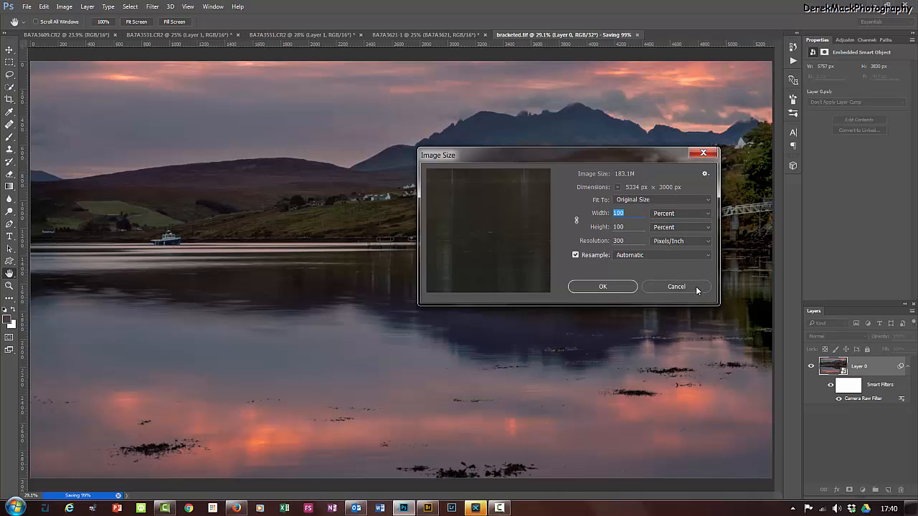
pyautogui.click(675, 286)
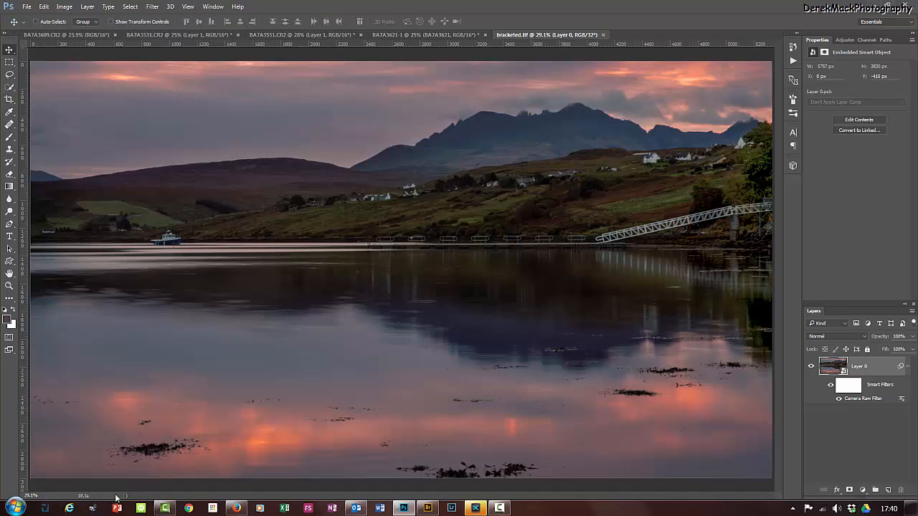
pyautogui.moveTo(296, 487)
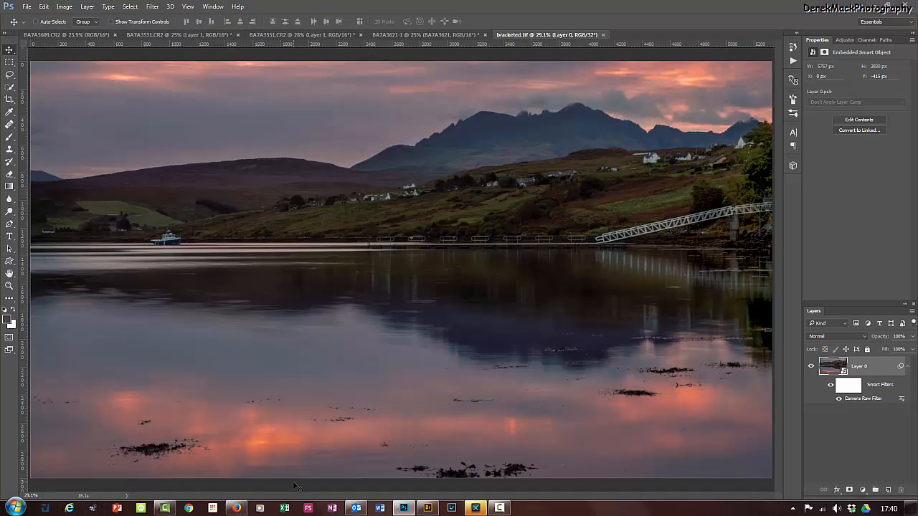
pyautogui.moveTo(346, 482)
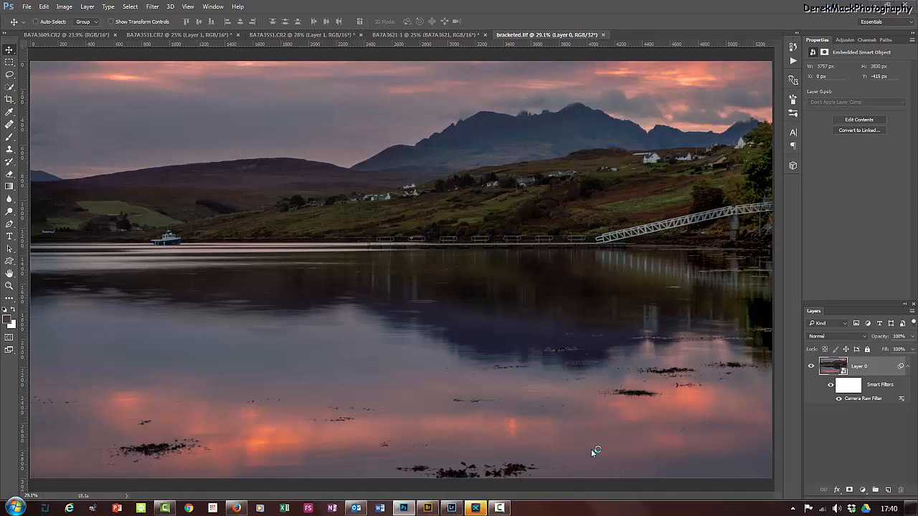
pyautogui.moveTo(594, 441)
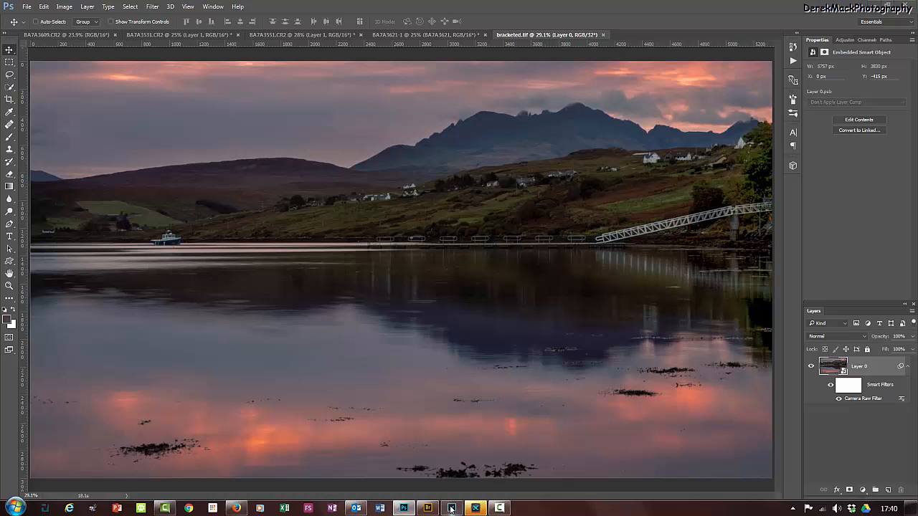
# - Bring the launching Lightroom CC window to the front from the Windows taskbar
pyautogui.click(451, 509)
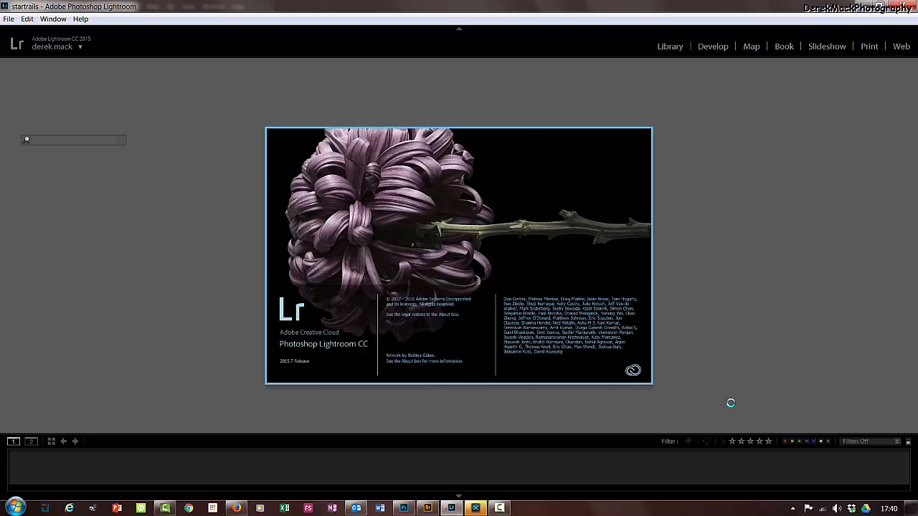
# - Dismiss the Lightroom start-up screen and open the File menu to begin importing
pyautogui.click(713, 46)
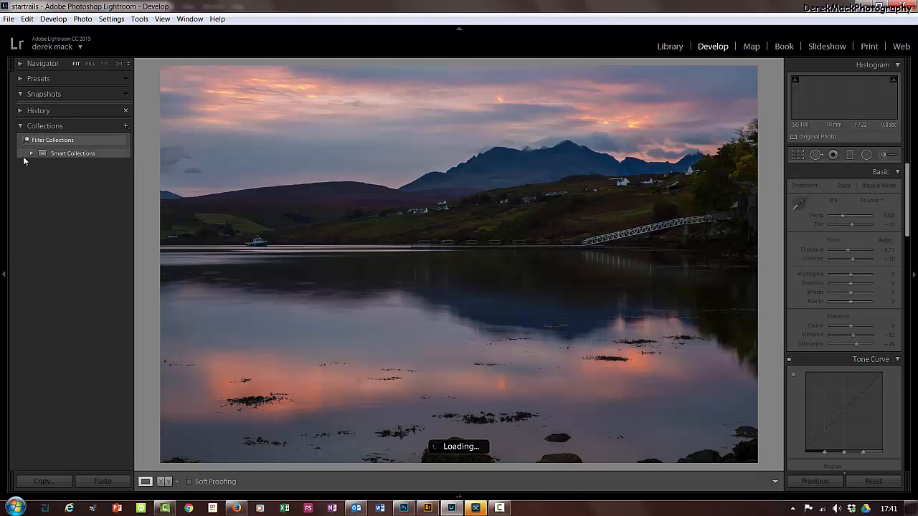
pyautogui.click(8, 18)
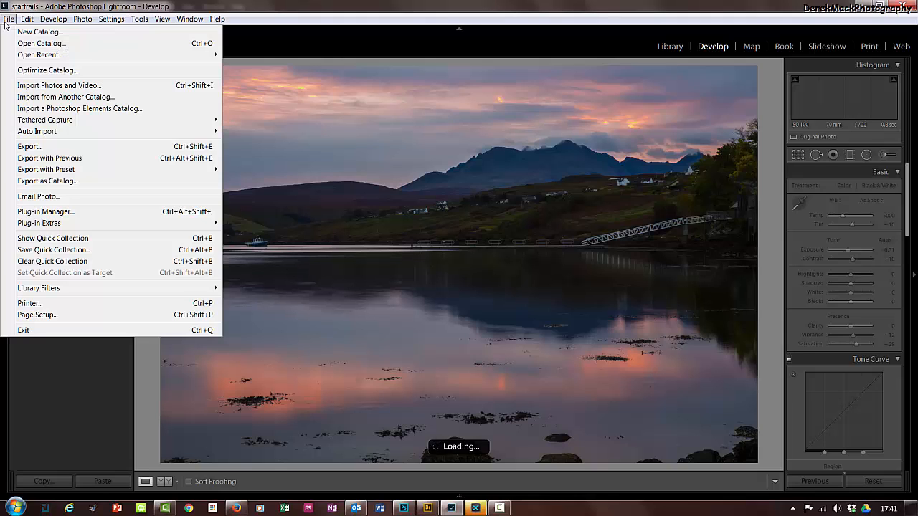
pyautogui.moveTo(45, 120)
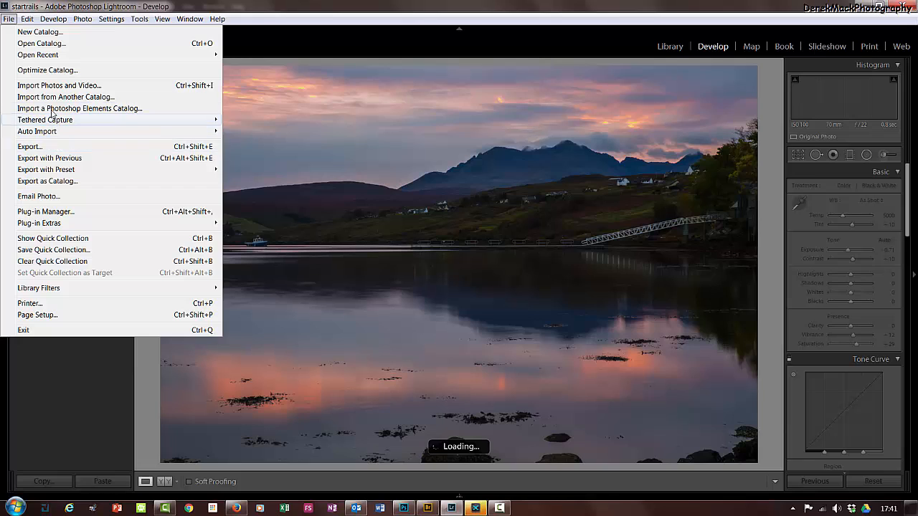
pyautogui.moveTo(58, 86)
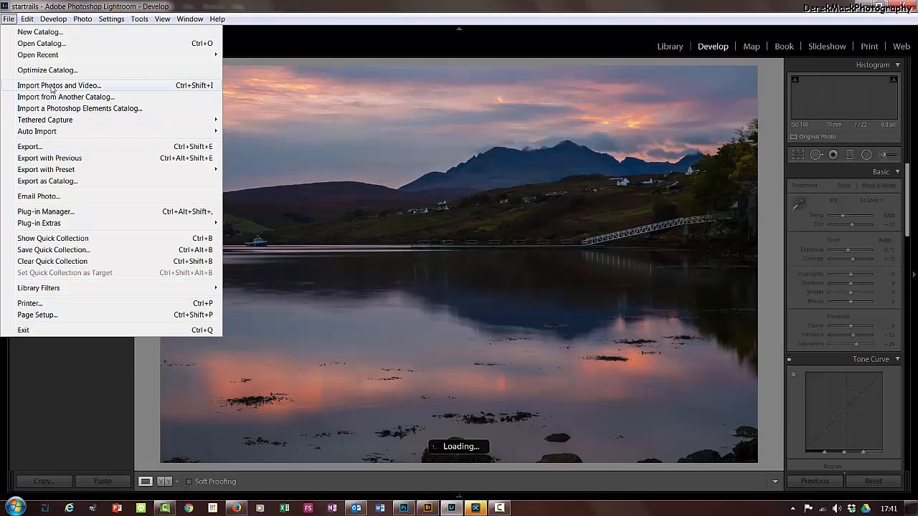
pyautogui.moveTo(58, 86)
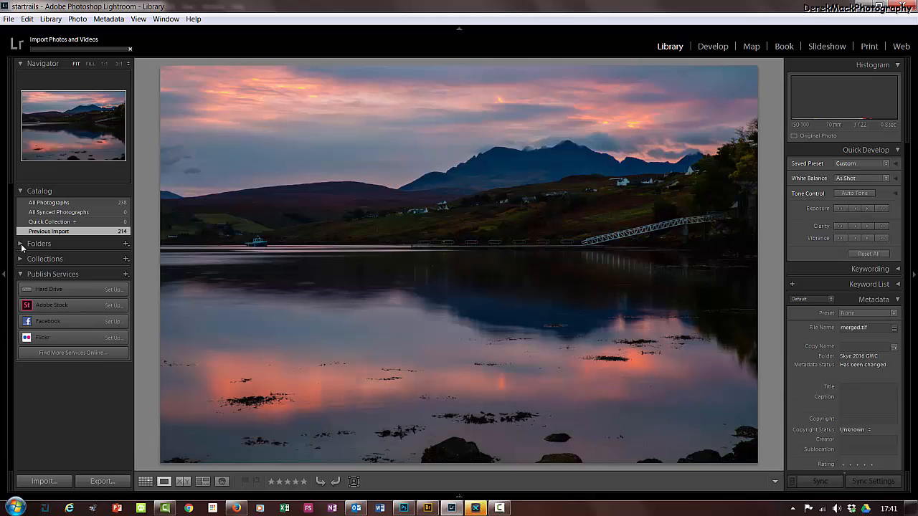
# - Choose the Skye 2016 GWC folder, uncheck everything except bracketed.tif, and import it
pyautogui.click(44, 481)
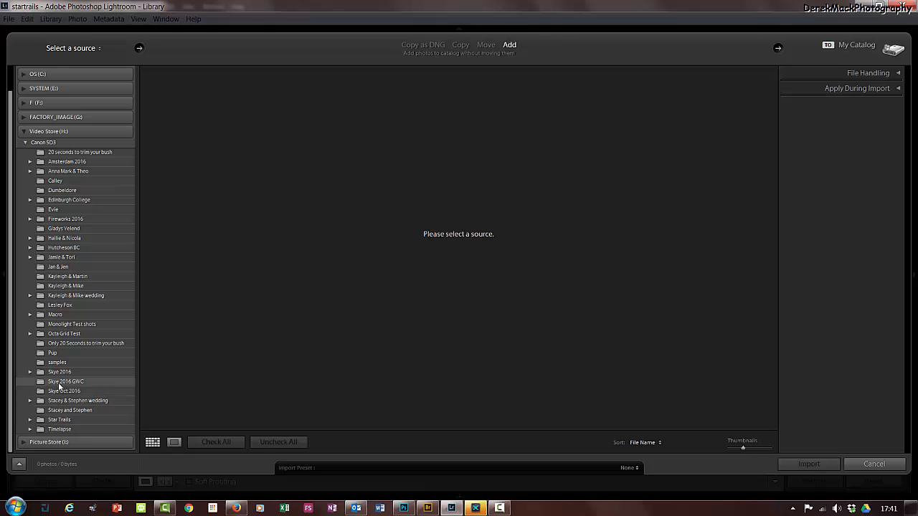
pyautogui.click(67, 381)
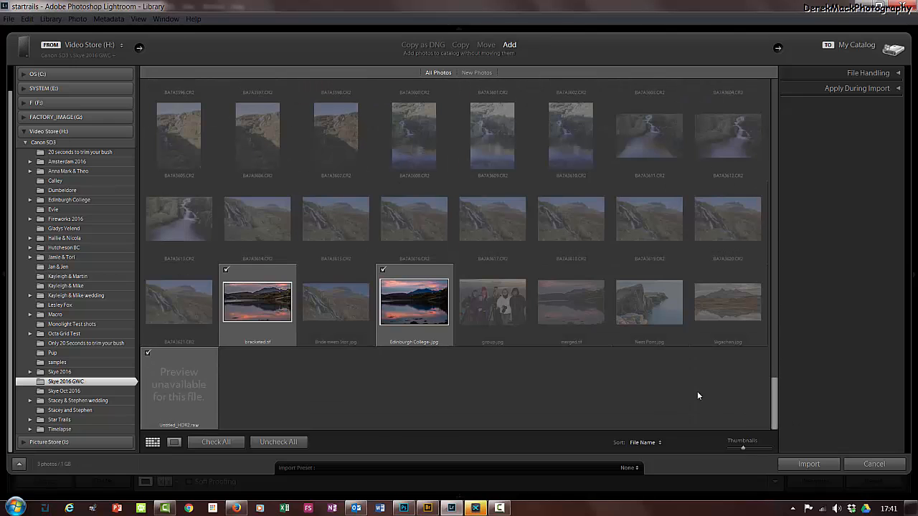
pyautogui.click(279, 442)
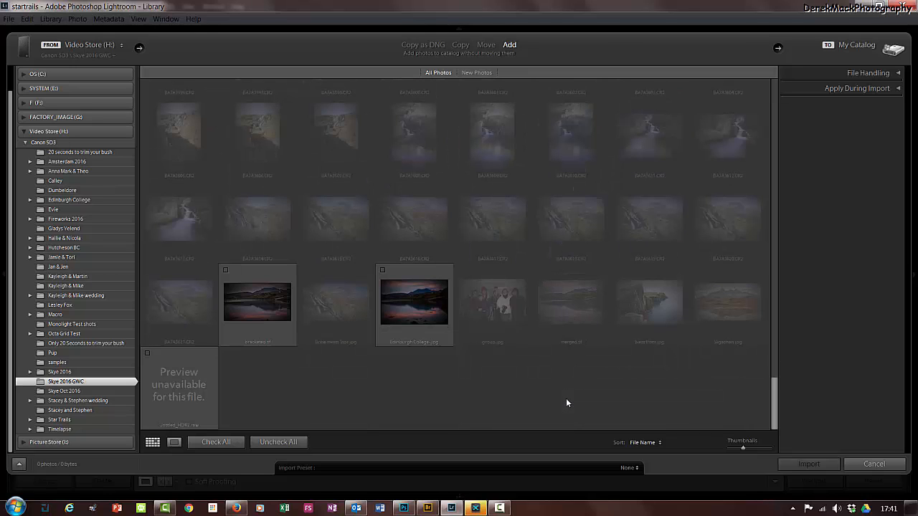
pyautogui.moveTo(273, 327)
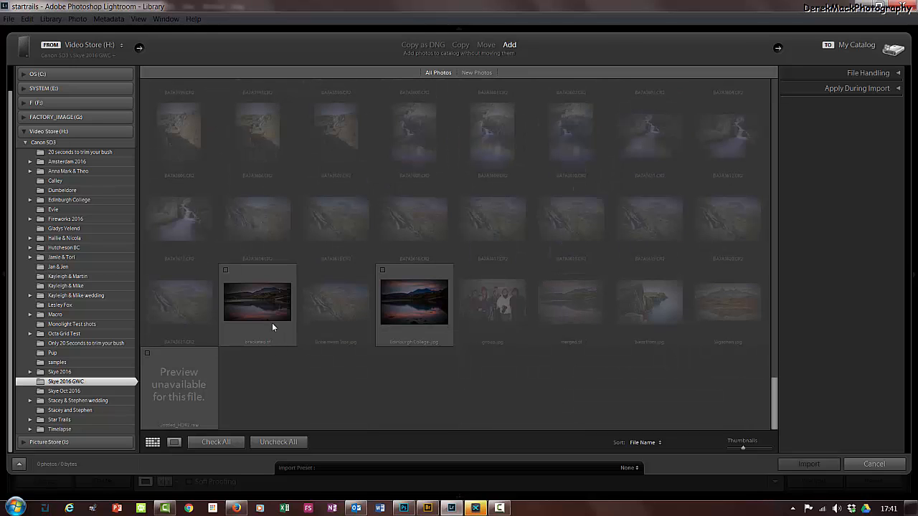
pyautogui.moveTo(257, 301)
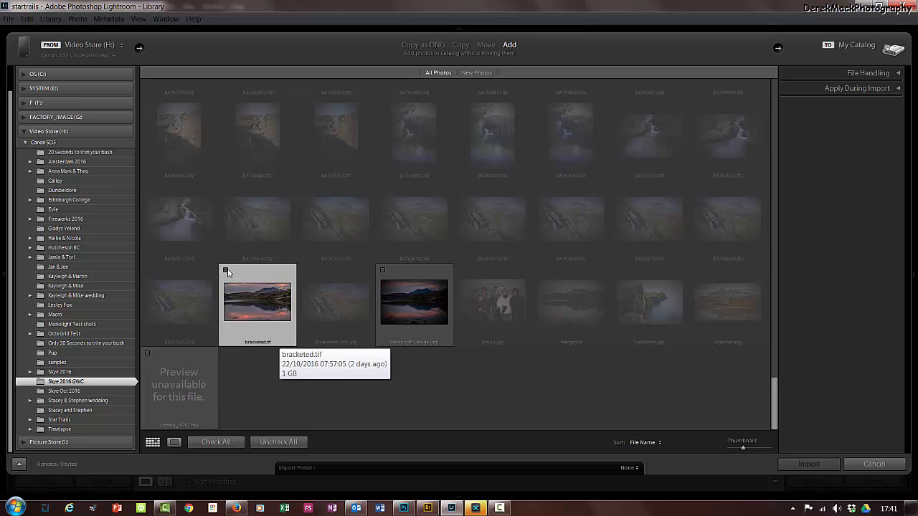
pyautogui.click(225, 271)
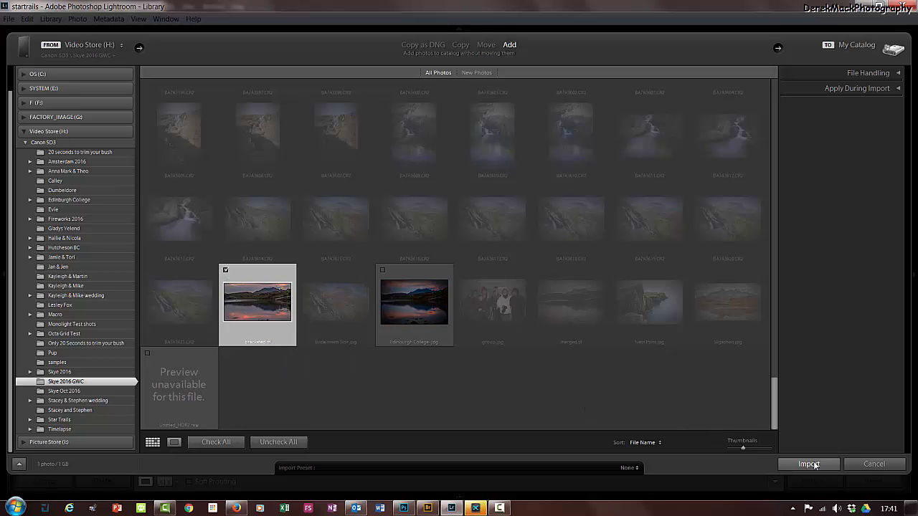
pyautogui.click(808, 464)
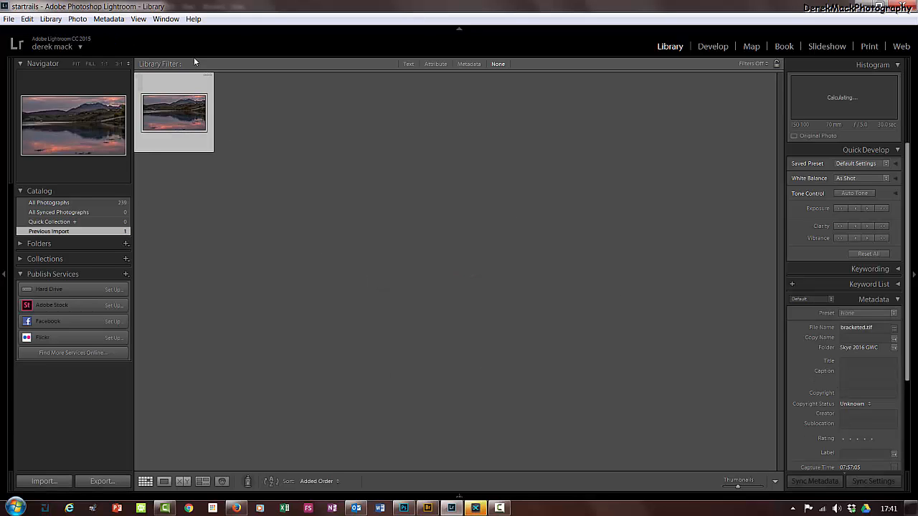
pyautogui.moveTo(725, 52)
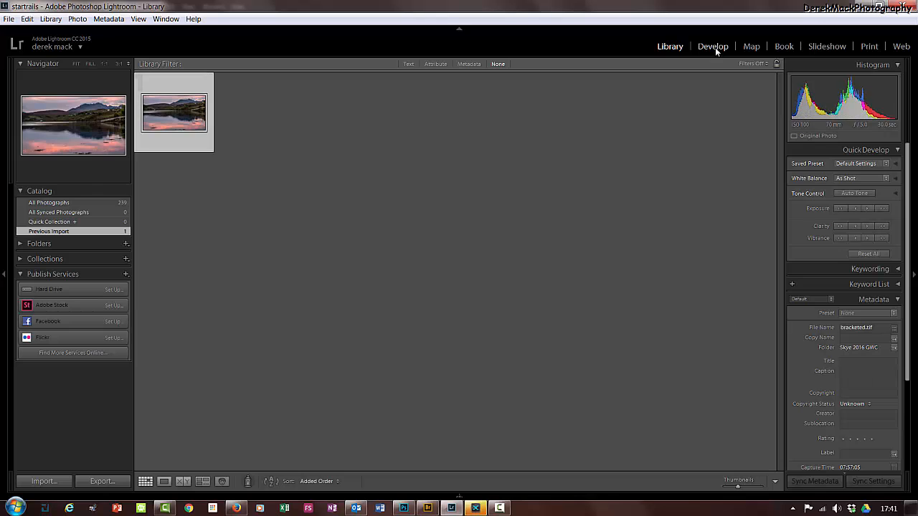
# - Switch to the Develop module with the bracketed loch TIFF open
pyautogui.click(713, 46)
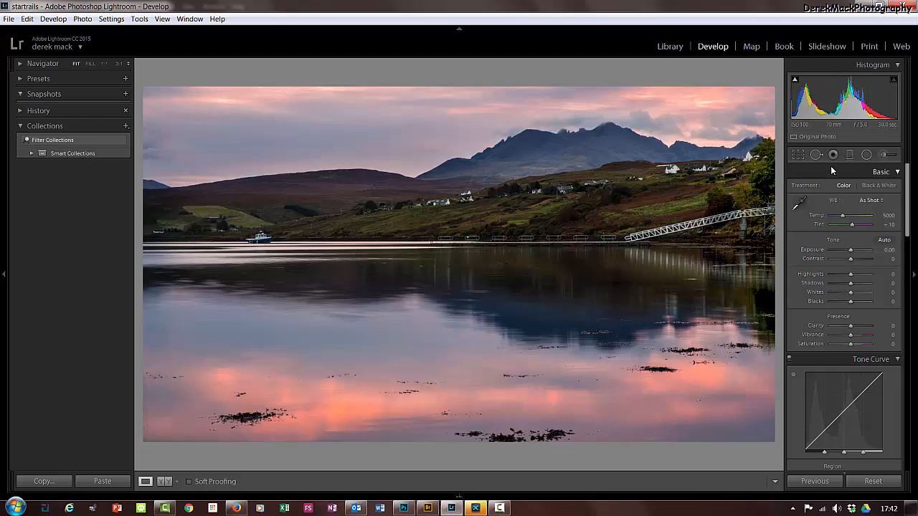
pyautogui.moveTo(885, 155)
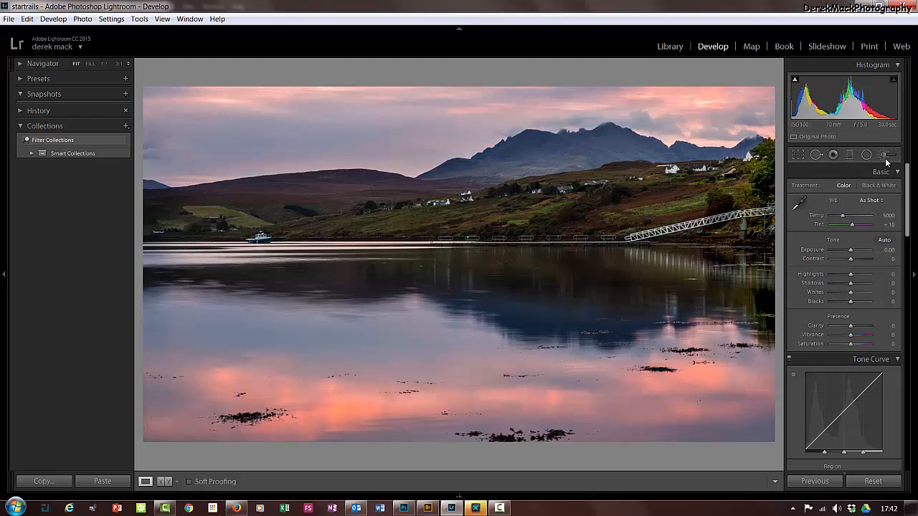
# - Paint an Adjustment Brush change of exposure -0.38 and shadows +12, then open the Effect presets
pyautogui.click(887, 155)
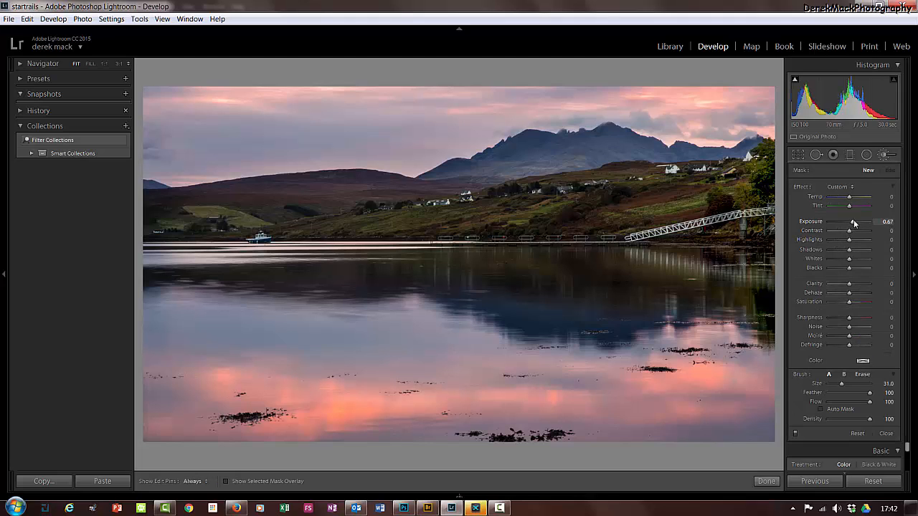
pyautogui.moveTo(853, 221); pyautogui.dragTo(847, 221)
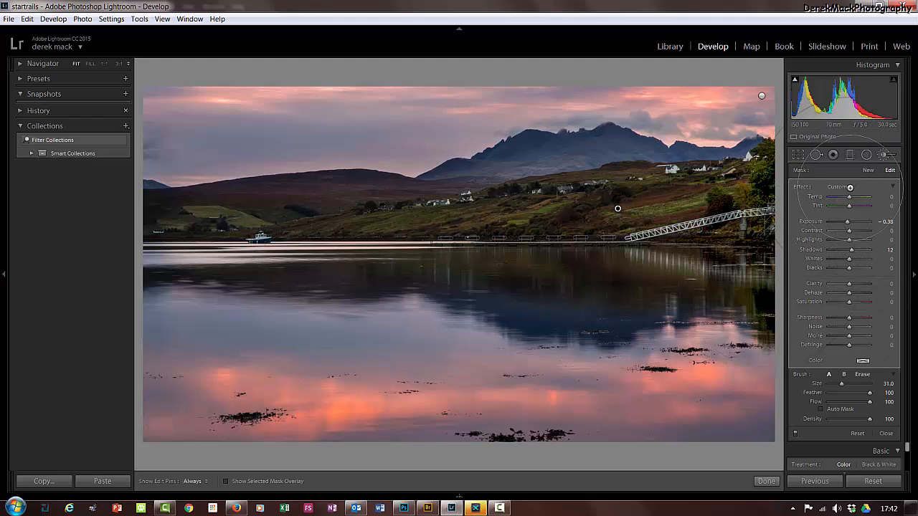
pyautogui.click(850, 187)
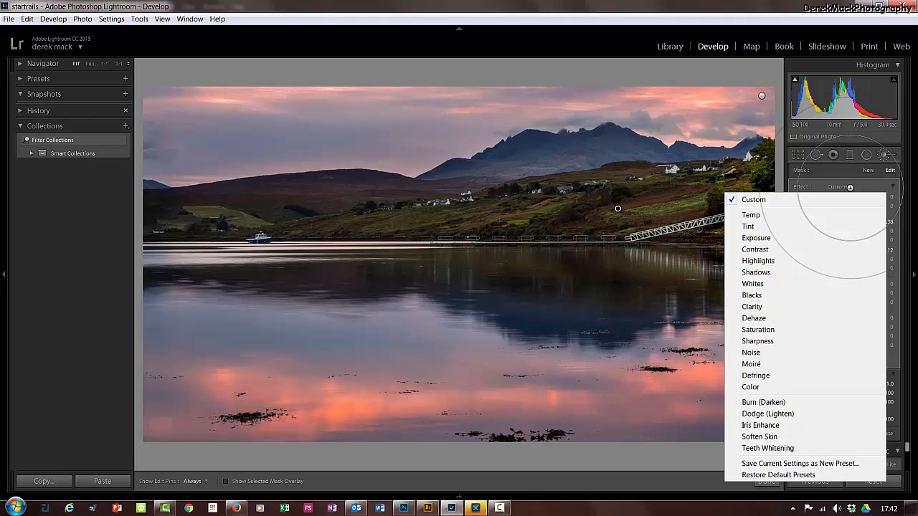
pyautogui.moveTo(741, 407)
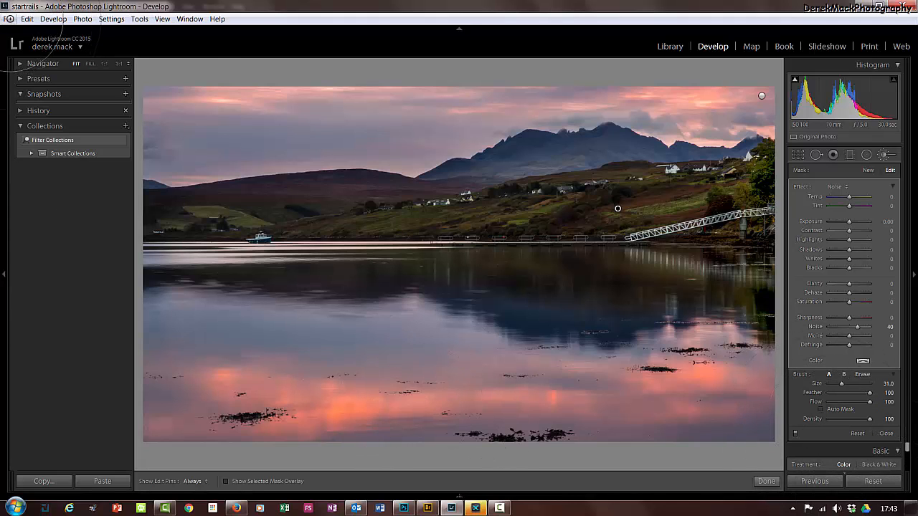
# - Open the Export dialog and save into a subfolder named 'bracketed'
pyautogui.click(9, 18)
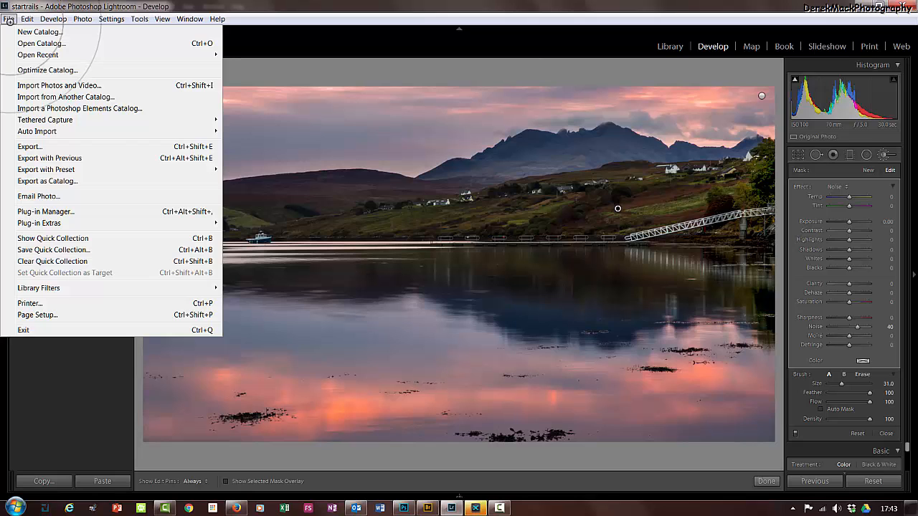
pyautogui.moveTo(28, 147)
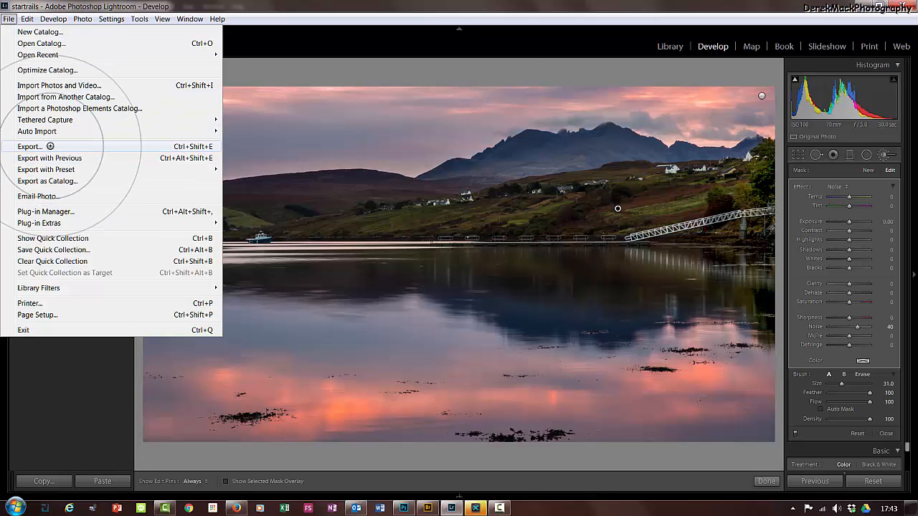
pyautogui.click(29, 146)
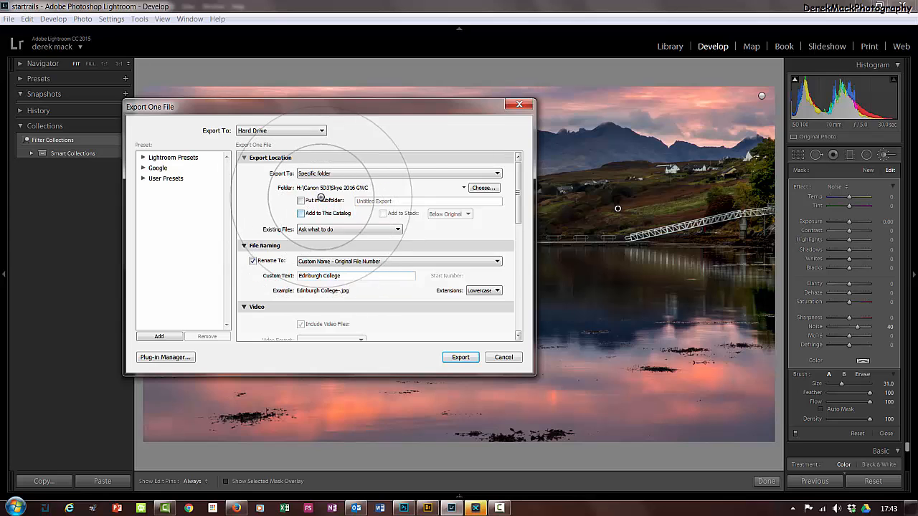
pyautogui.click(300, 200)
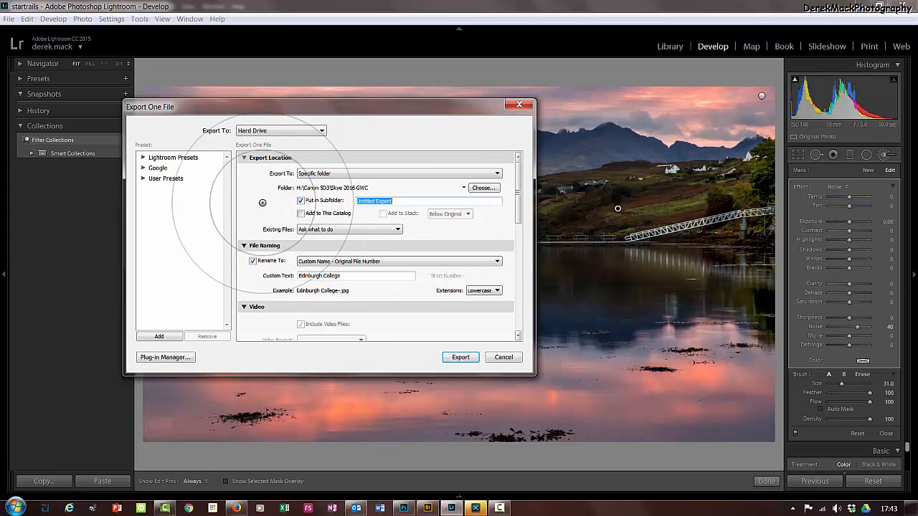
pyautogui.write('b')
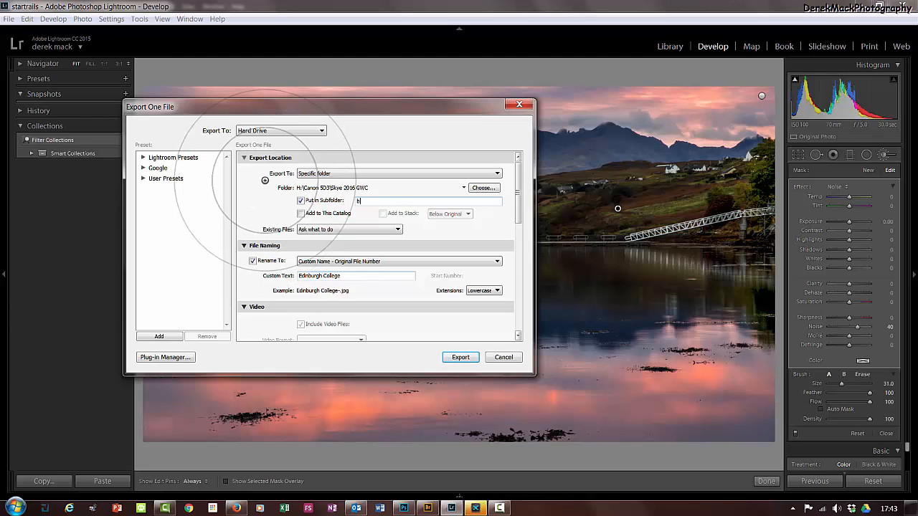
pyautogui.write('rackets')
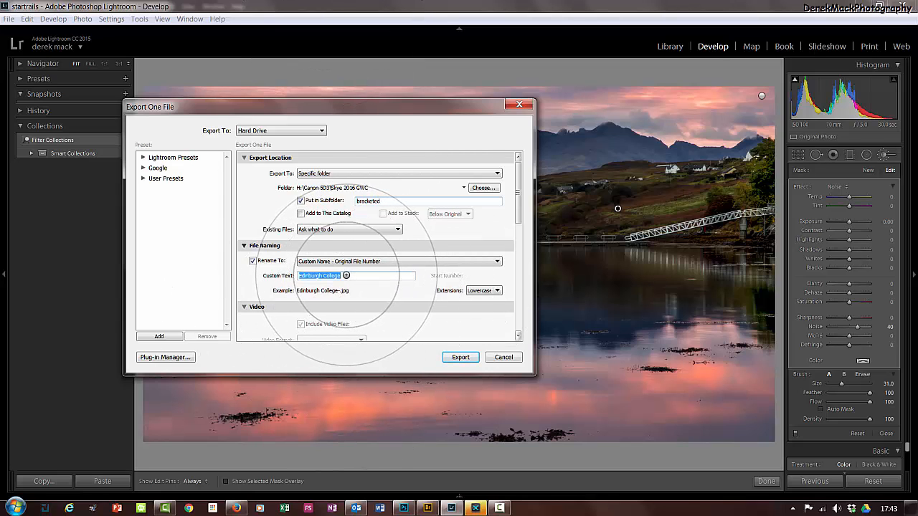
# - Set custom text 01 and JPEG format at quality 100, then export
pyautogui.write('01')
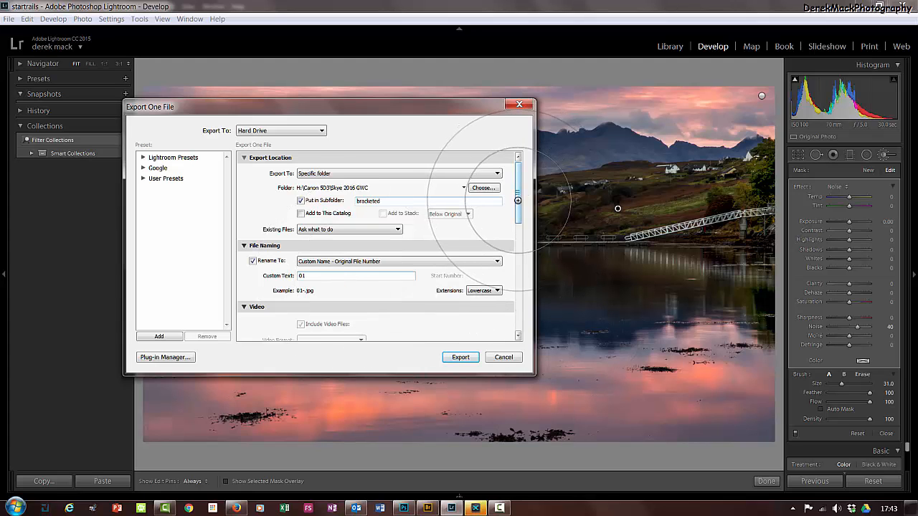
pyautogui.scroll(-3)
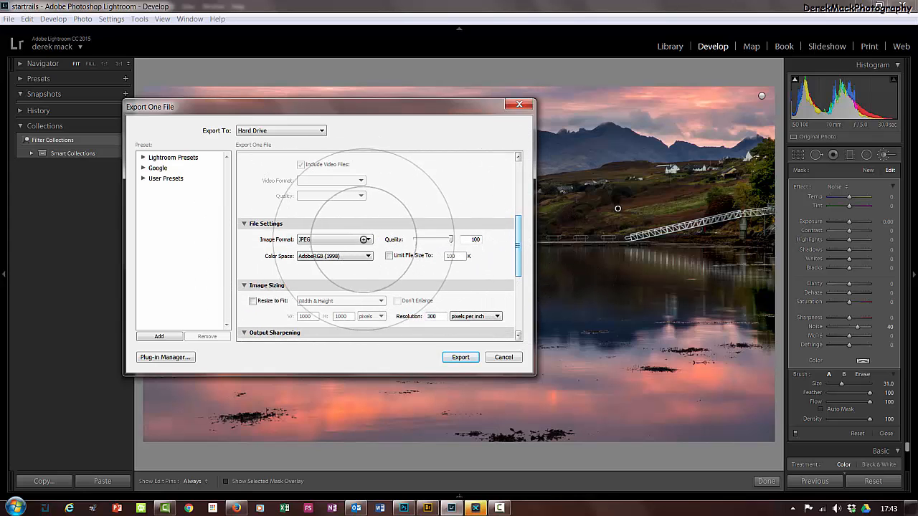
pyautogui.click(333, 239)
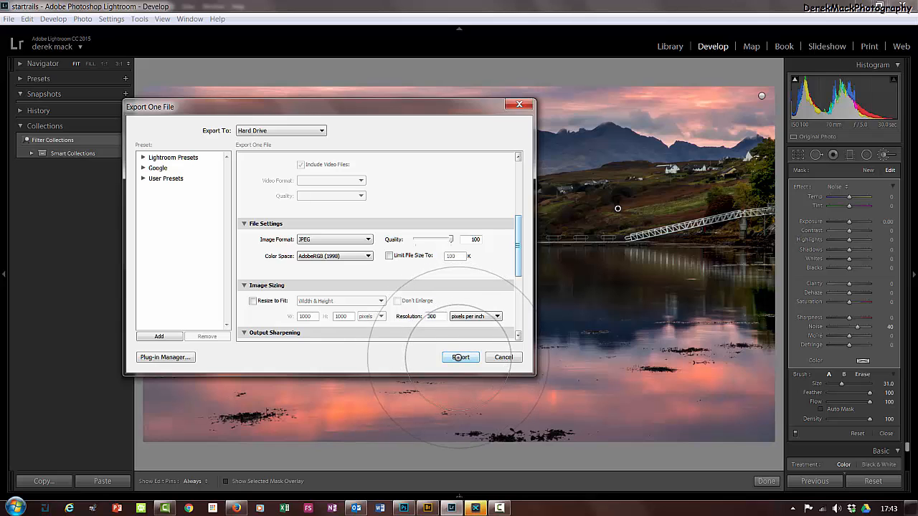
pyautogui.click(459, 357)
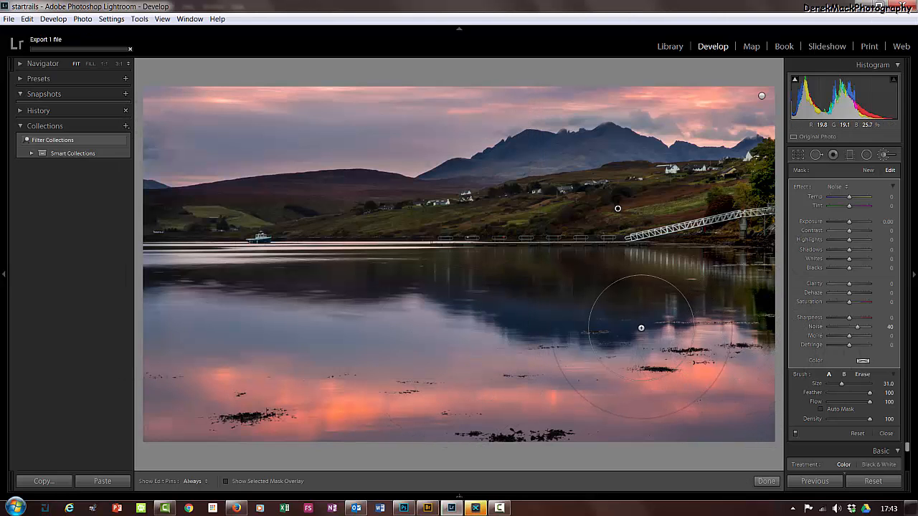
# - Switch to Adobe Bridge showing the Skye 2016 GWC folder with its new bracketed subfolder
pyautogui.moveTo(641, 328); pyautogui.dragTo(403, 366)
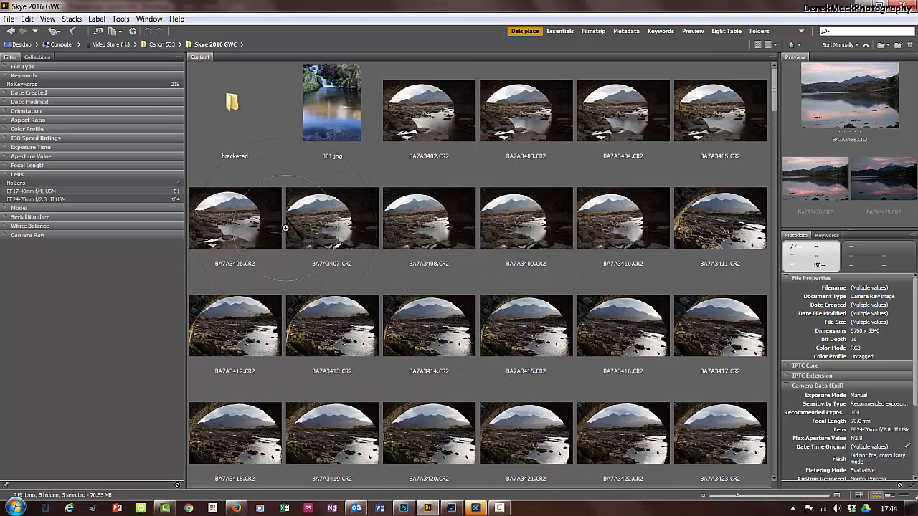
# - Open the bracketed subfolder and view 01.jpg full screen at full size
pyautogui.doubleClick(234, 103)
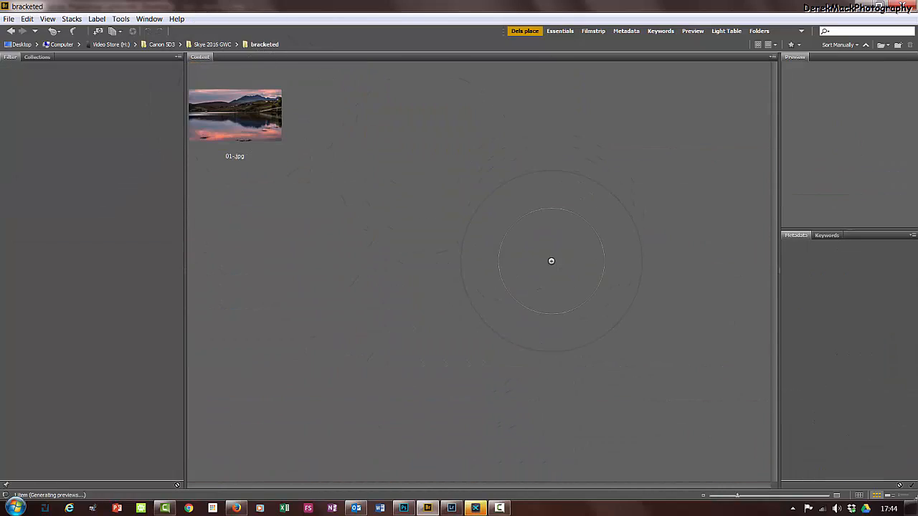
pyautogui.click(234, 115)
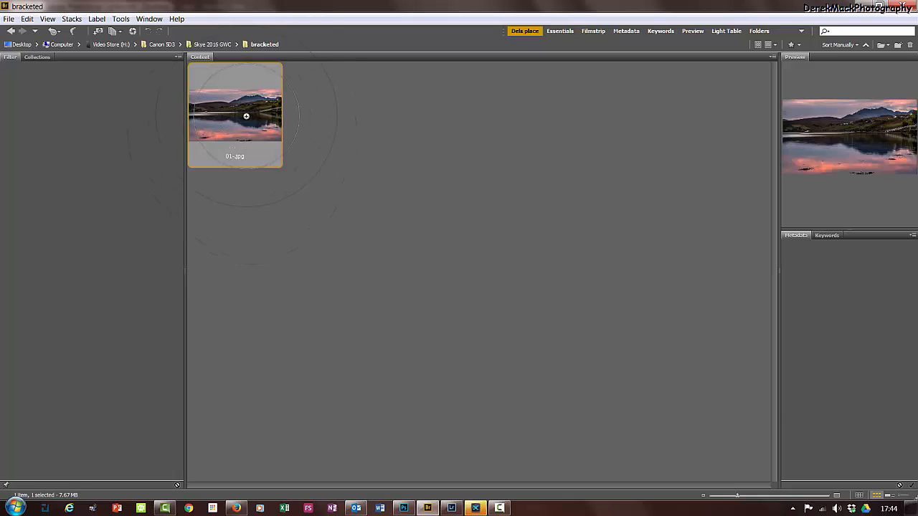
pyautogui.doubleClick(235, 107)
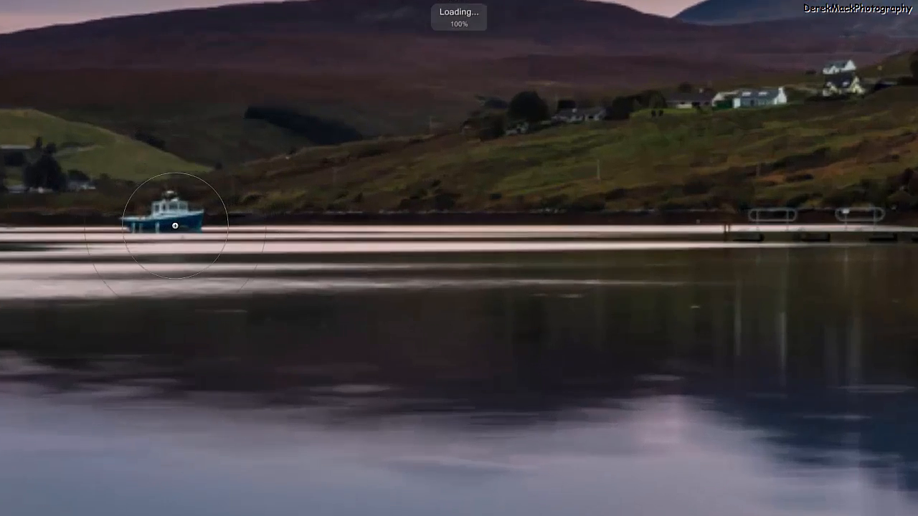